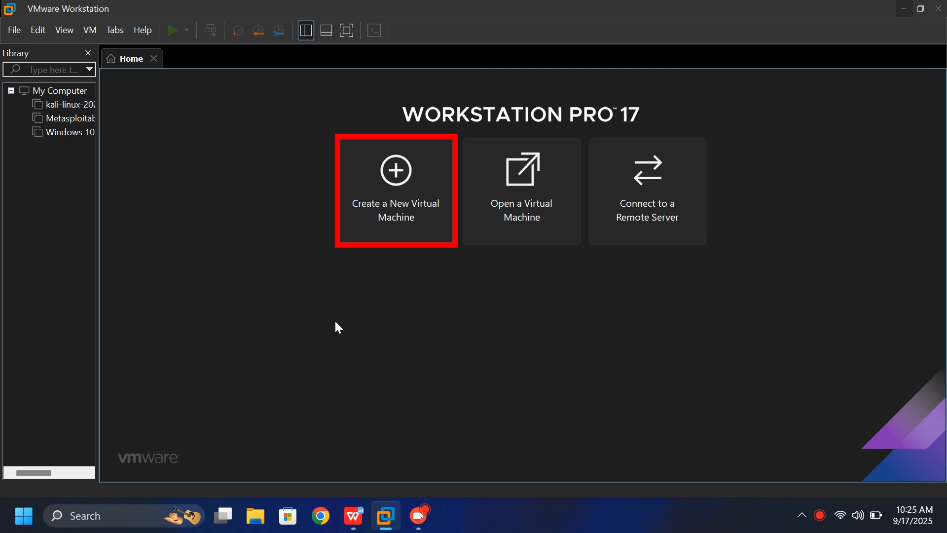
Start a Typical new VM, installing the OS later, with Linux Ubuntu 64-bit guest
{"action": "left_click", "coordinate": [395, 190]}
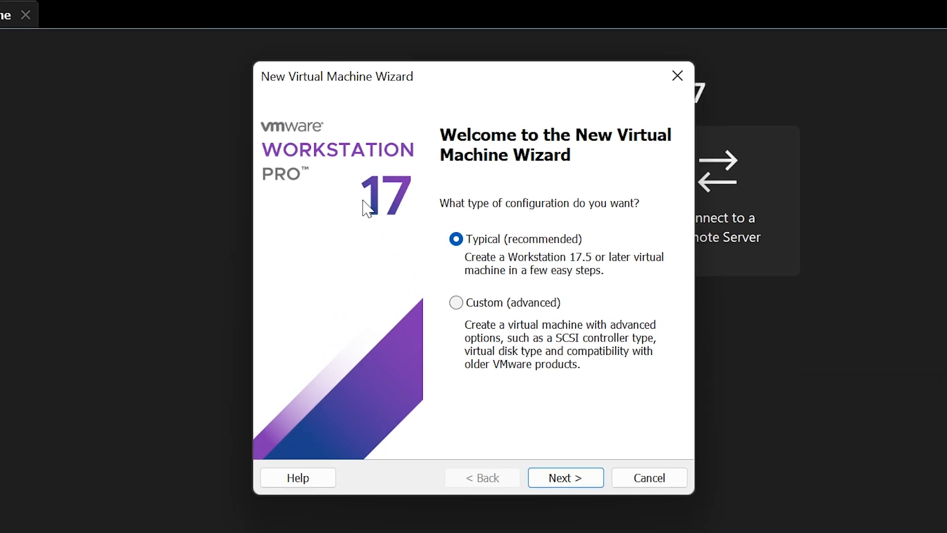
{"action": "mouse_move", "coordinate": [572, 487]}
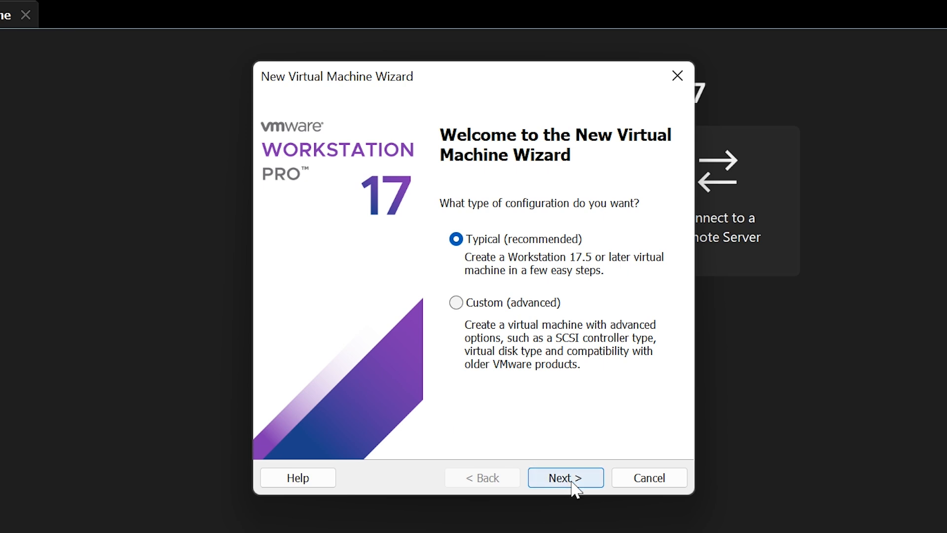
{"action": "left_click", "coordinate": [566, 478]}
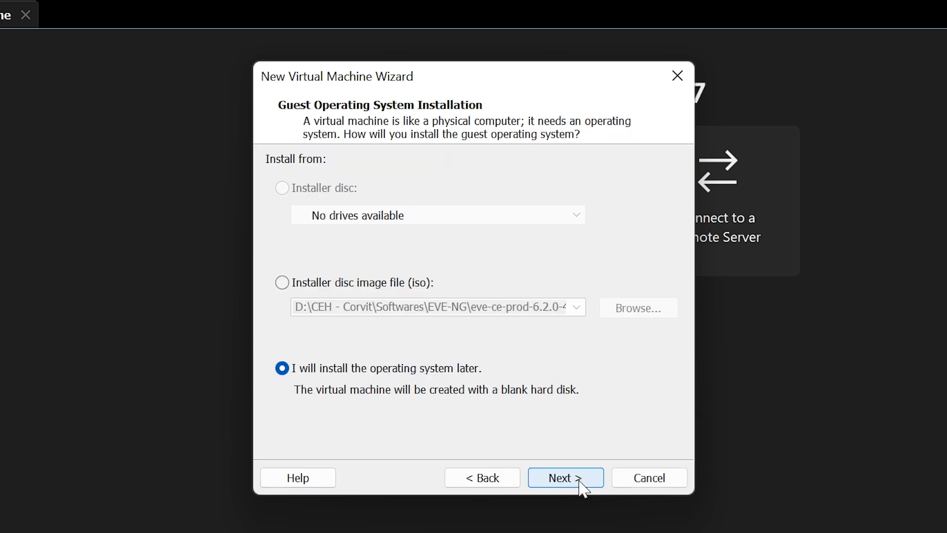
{"action": "mouse_move", "coordinate": [536, 440]}
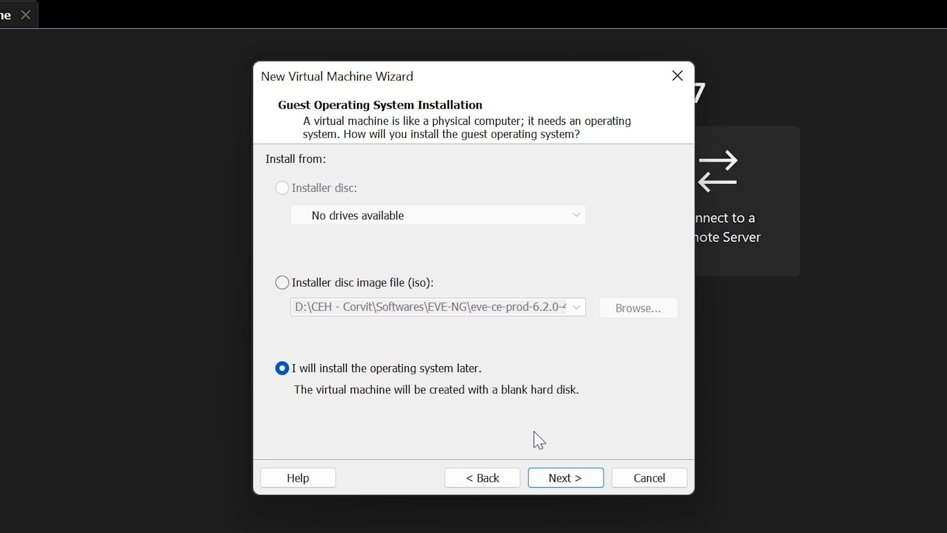
{"action": "left_click", "coordinate": [566, 477]}
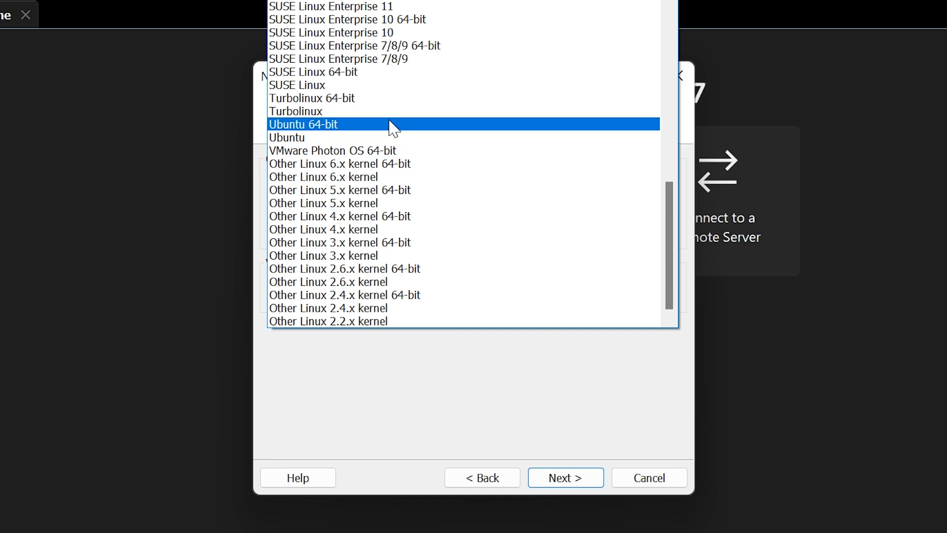
{"action": "left_click", "coordinate": [303, 124]}
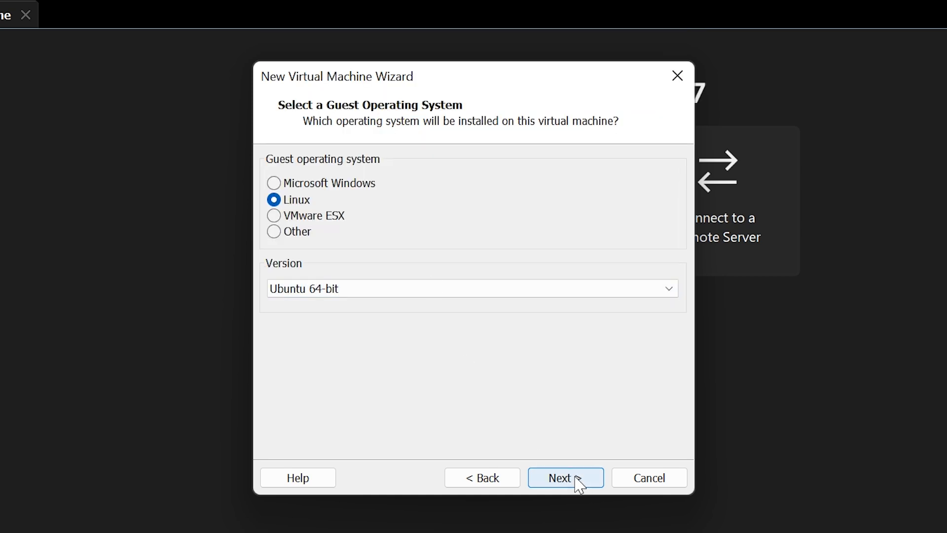
Name the new virtual machine EVE-NG
{"action": "left_click", "coordinate": [565, 478]}
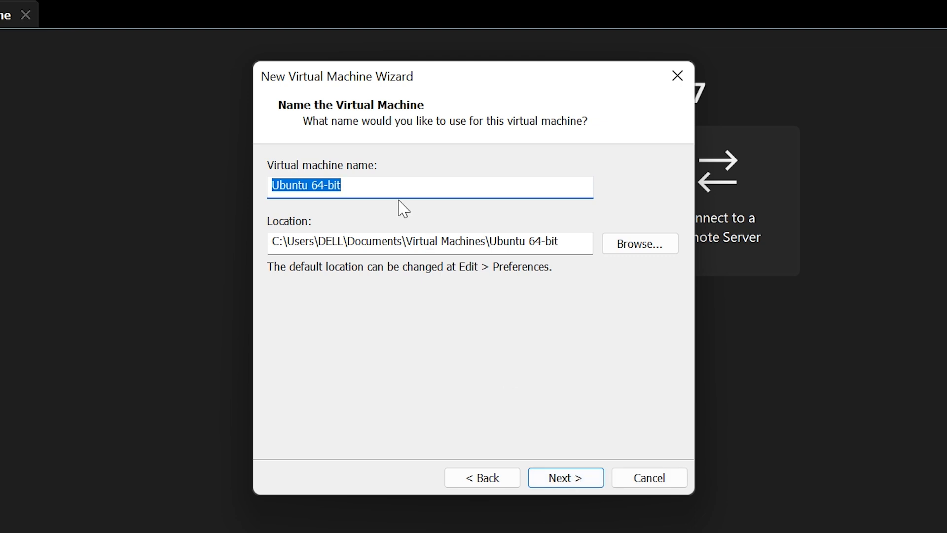
{"action": "type", "text": "EVE"}
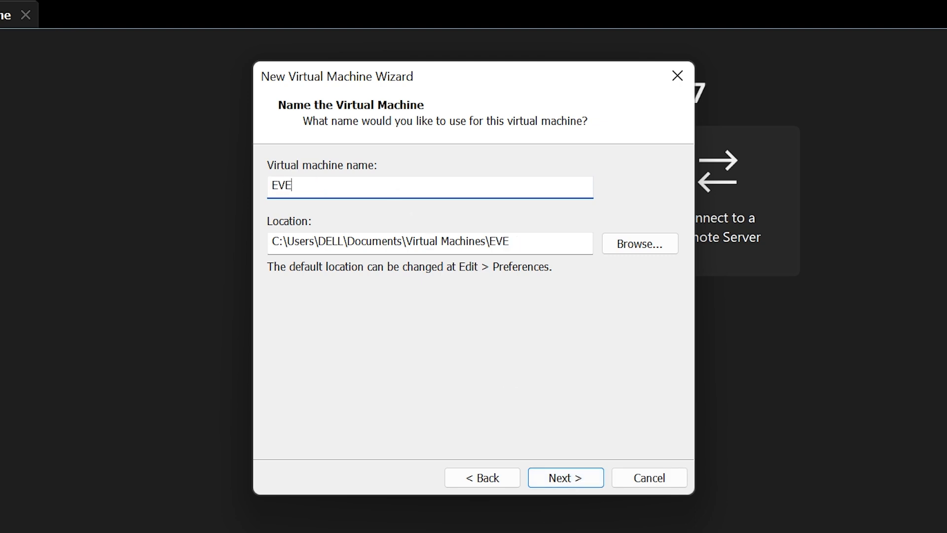
{"action": "type", "text": "-NG"}
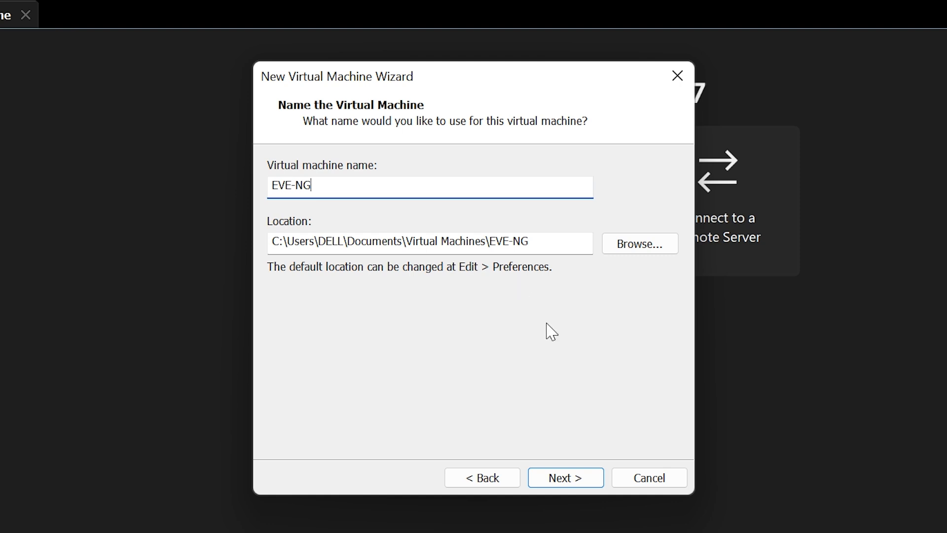
{"action": "left_click", "coordinate": [565, 490]}
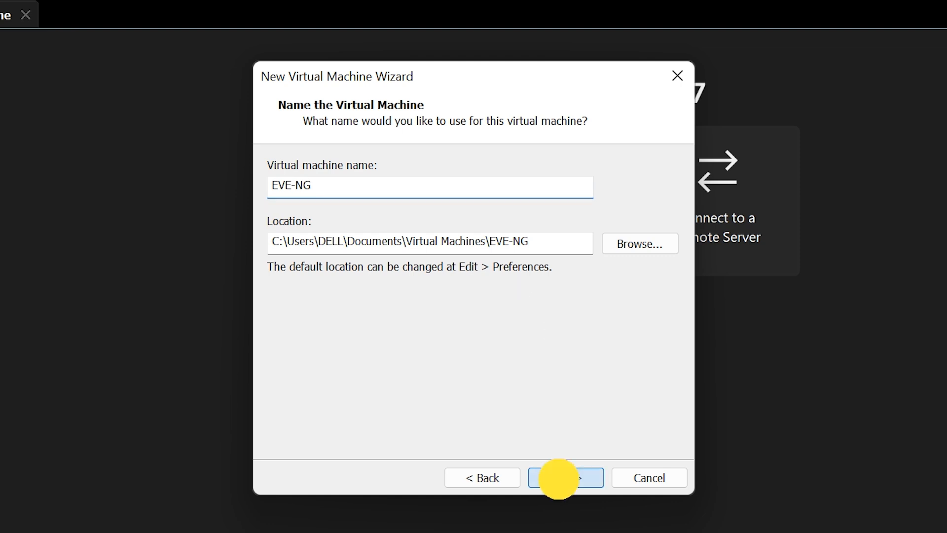
Set the maximum disk size to 30 GB and finish creating the machine
{"action": "left_click", "coordinate": [566, 477]}
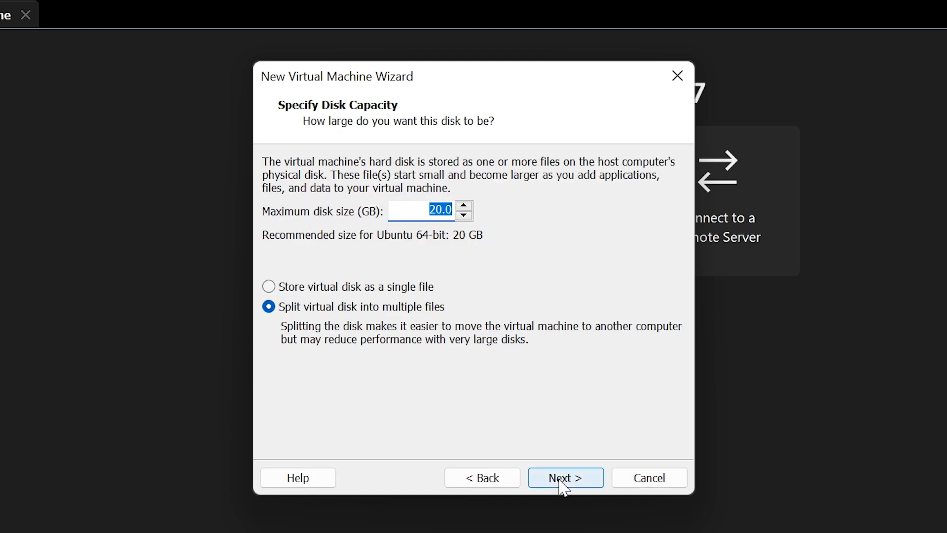
{"action": "type", "text": "30"}
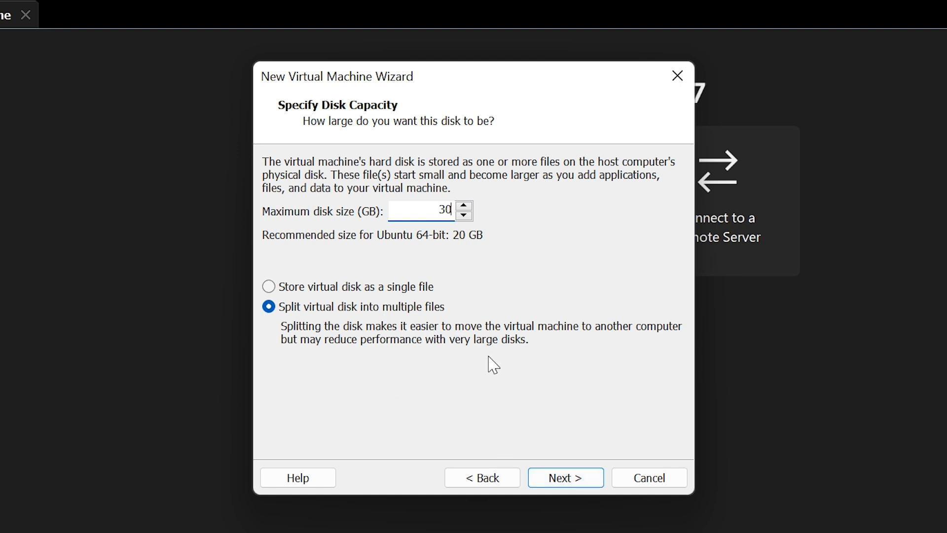
{"action": "left_click", "coordinate": [564, 476]}
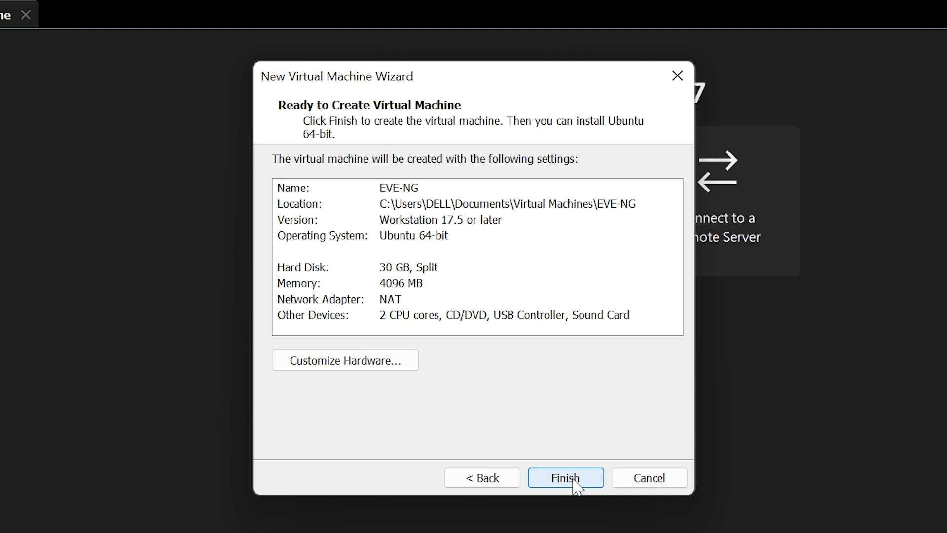
{"action": "left_click", "coordinate": [565, 477]}
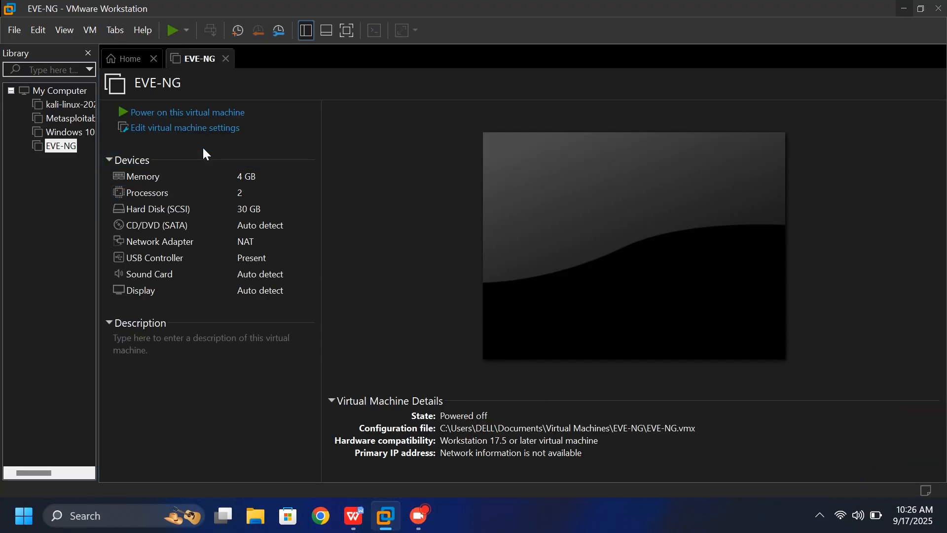
Raise EVE-NG's memory to 8 GB in the machine settings
{"action": "left_click", "coordinate": [184, 127]}
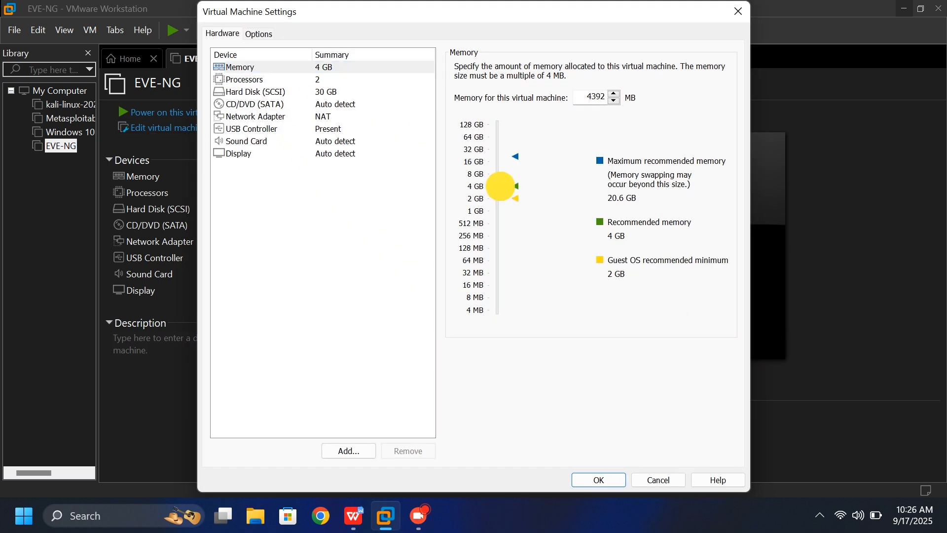
{"action": "left_click_drag", "start_coordinate": [499, 186], "coordinate": [497, 174]}
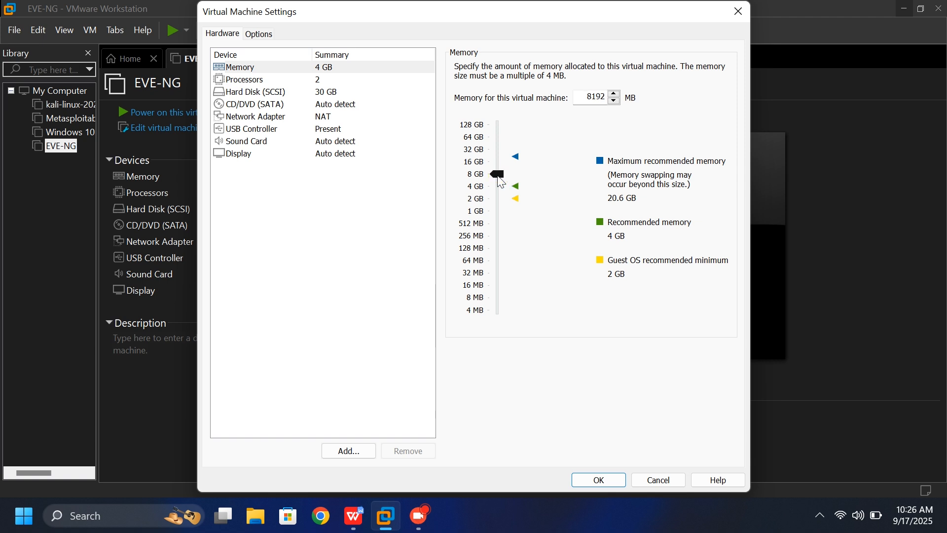
{"action": "left_click", "coordinate": [245, 79]}
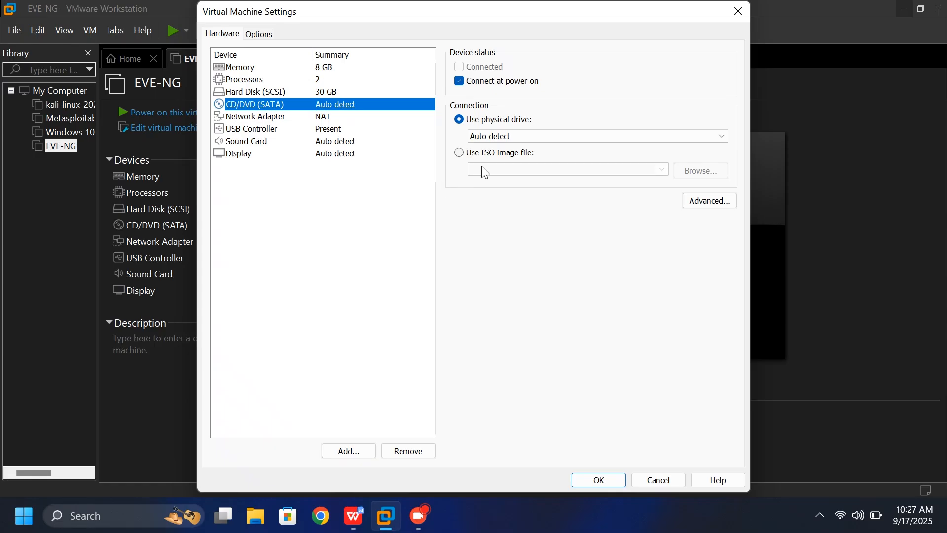
Point the CD/DVD drive at the eve-ce-prod-6.2.0-4-full ISO image file
{"action": "left_click", "coordinate": [458, 153]}
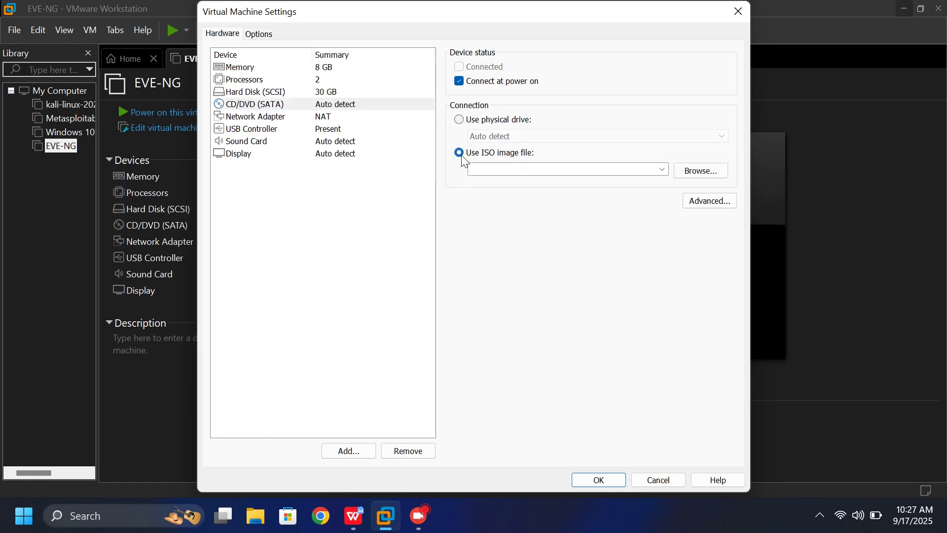
{"action": "left_click", "coordinate": [700, 170]}
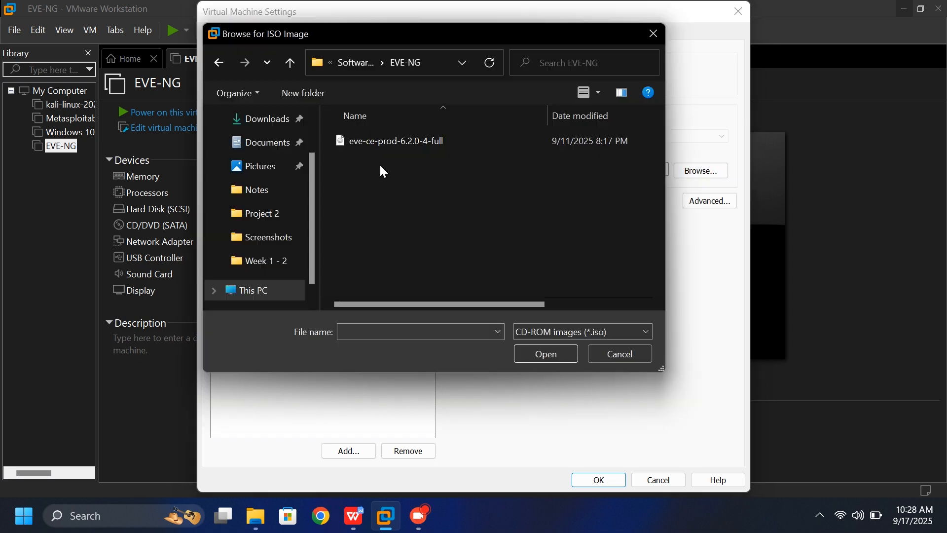
{"action": "left_click", "coordinate": [395, 141]}
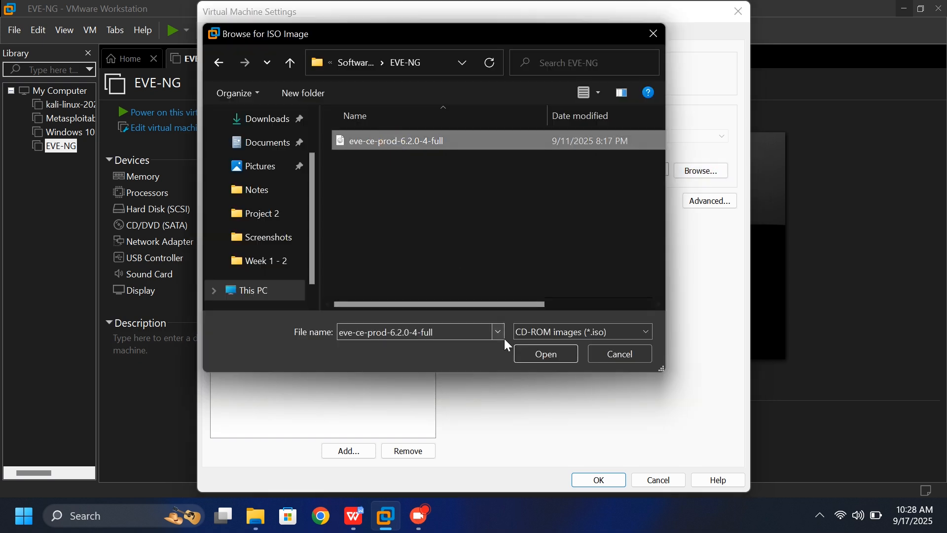
{"action": "left_click", "coordinate": [546, 353]}
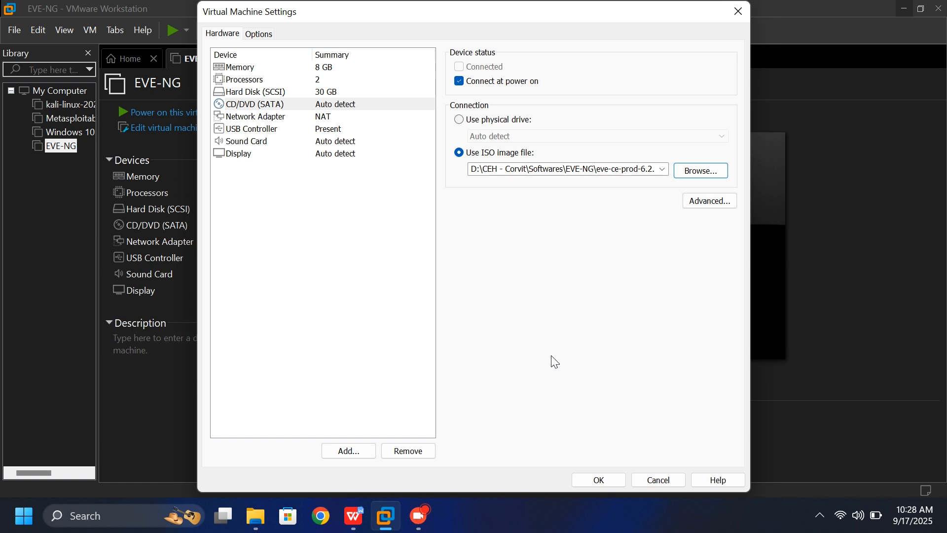
{"action": "mouse_move", "coordinate": [427, 281]}
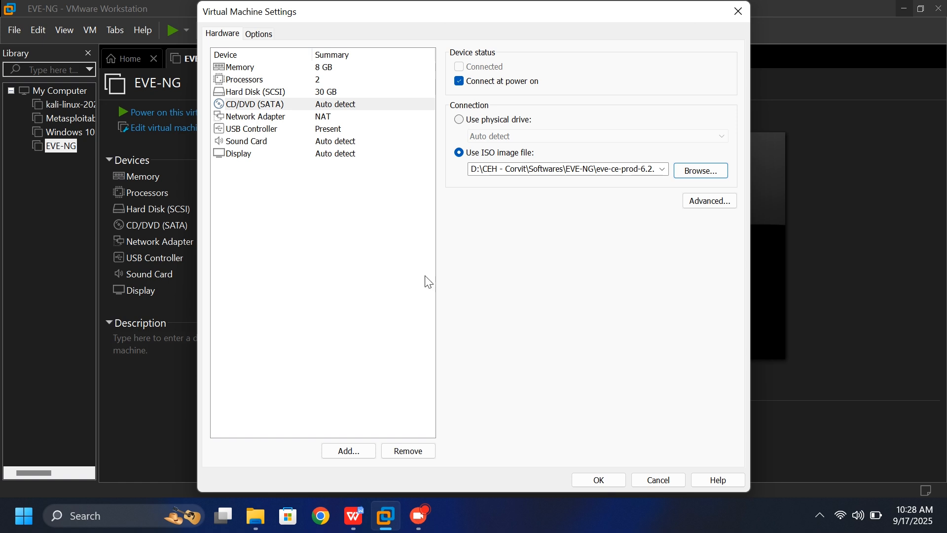
Turn off Accelerate 3D graphics in EVE-NG's Display settings
{"action": "left_click", "coordinate": [239, 153]}
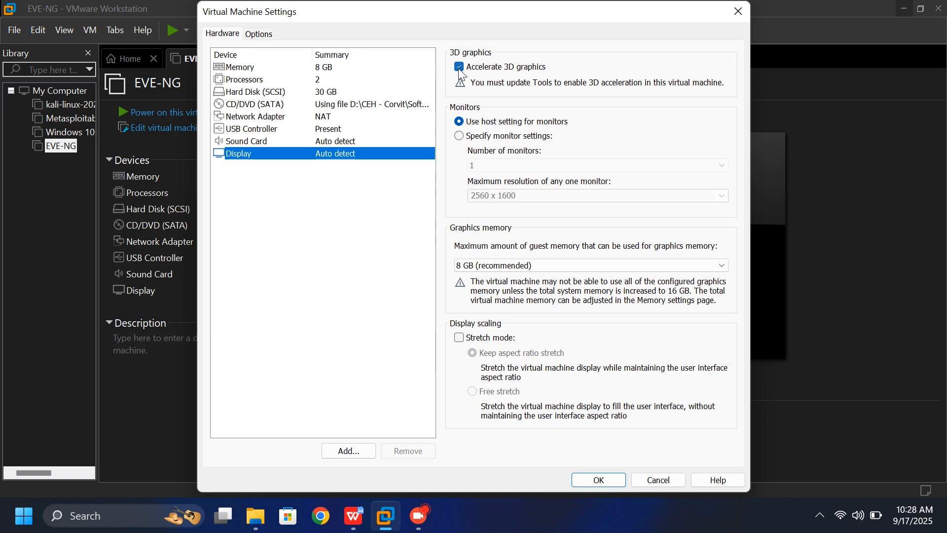
{"action": "left_click", "coordinate": [458, 67]}
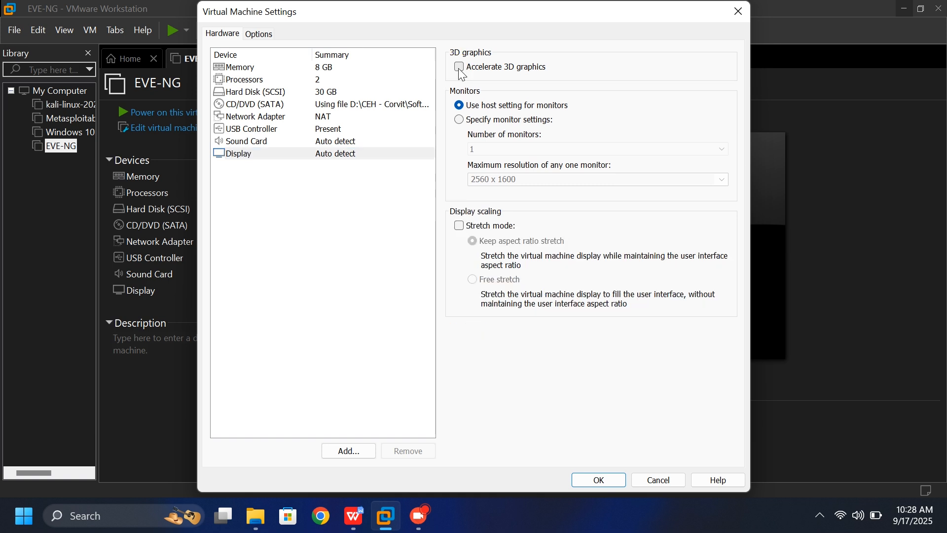
{"action": "left_click", "coordinate": [255, 116]}
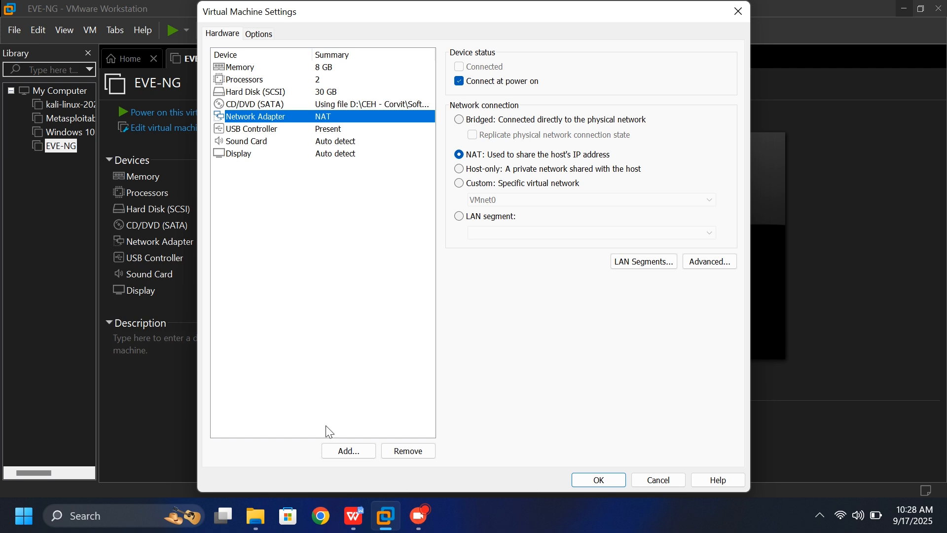
Add a second network adapter on custom VMnet1 (Host-only) and save the settings
{"action": "left_click", "coordinate": [349, 450]}
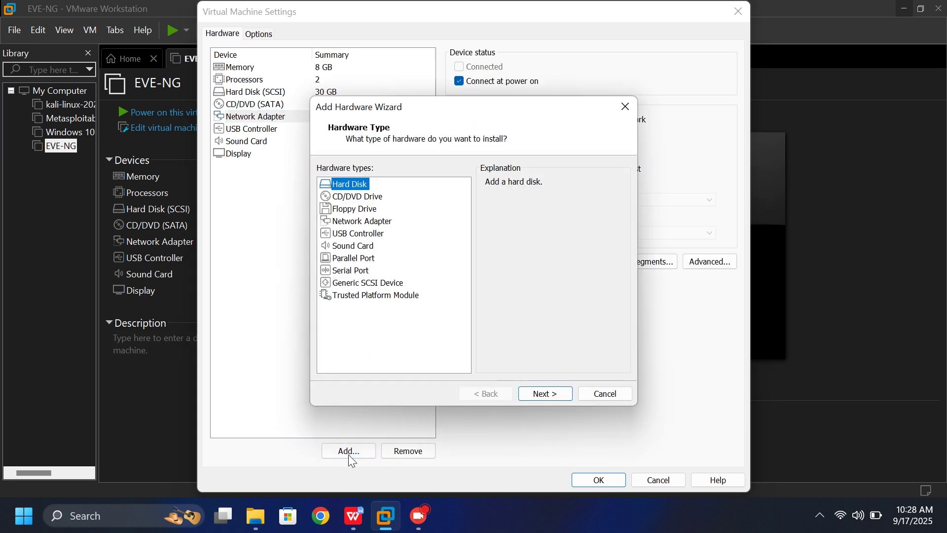
{"action": "left_click", "coordinate": [361, 221]}
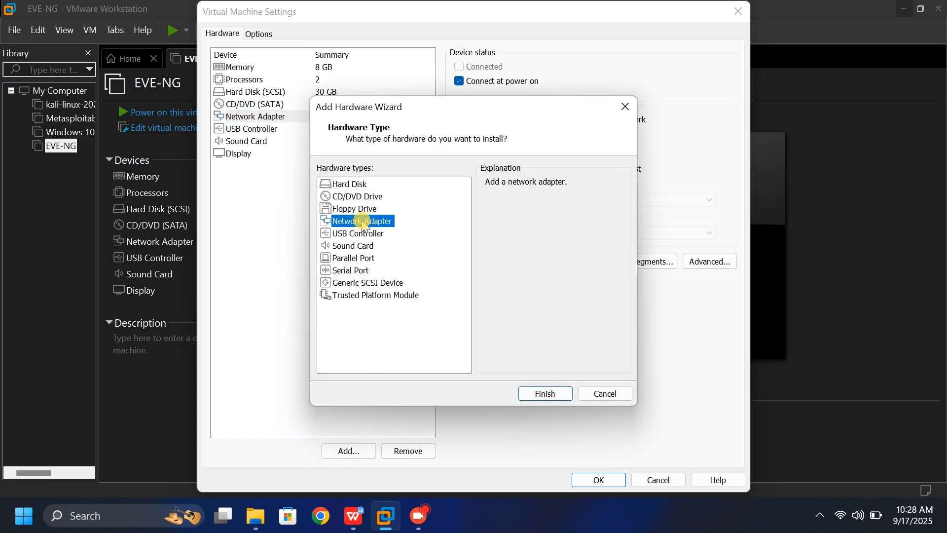
{"action": "left_click", "coordinate": [545, 393]}
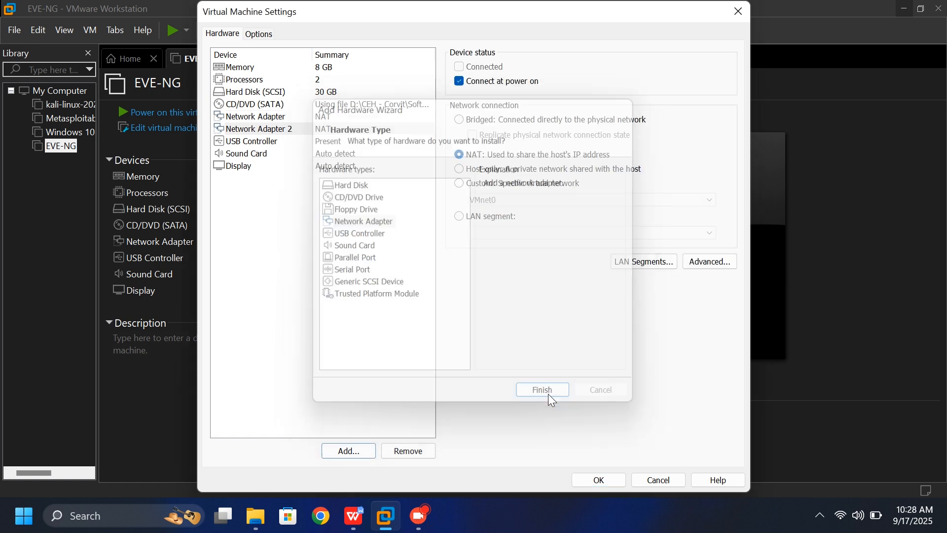
{"action": "left_click", "coordinate": [542, 390]}
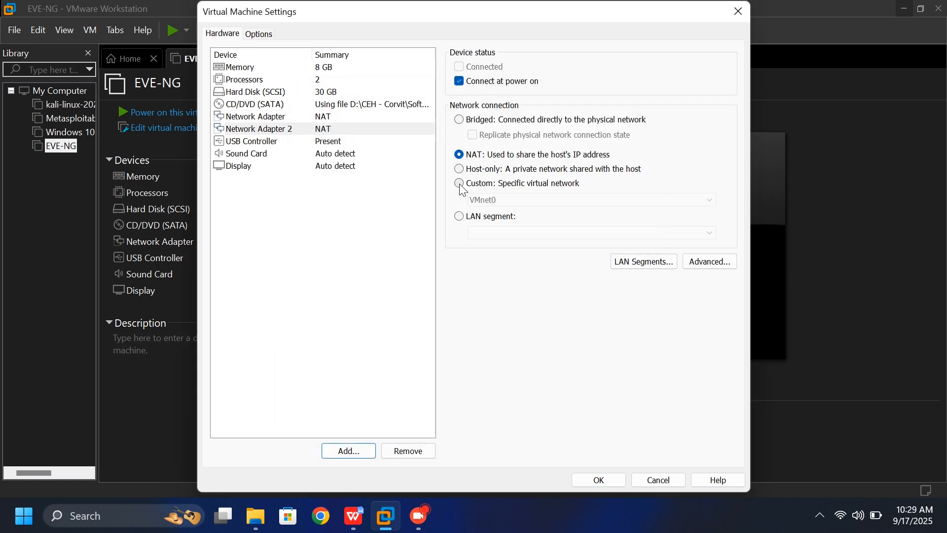
{"action": "left_click", "coordinate": [459, 183]}
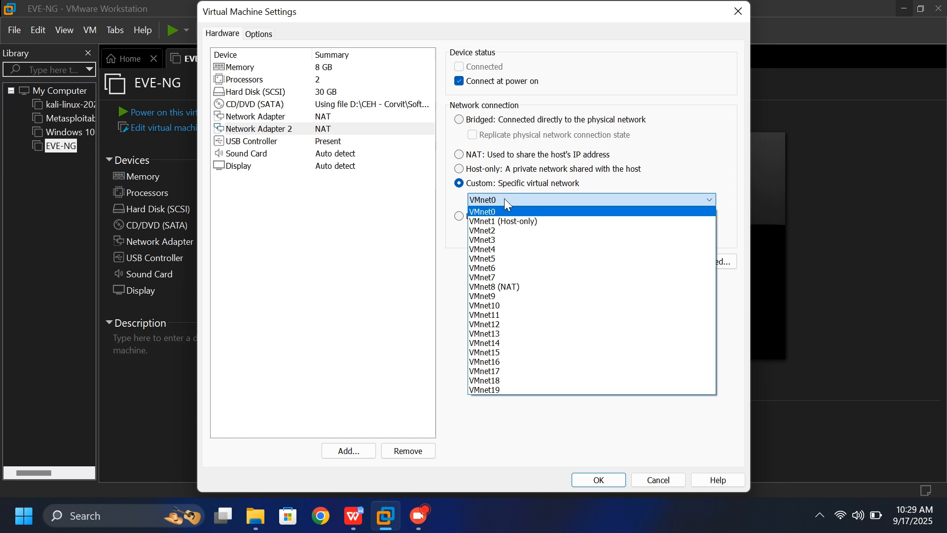
{"action": "left_click", "coordinate": [502, 220]}
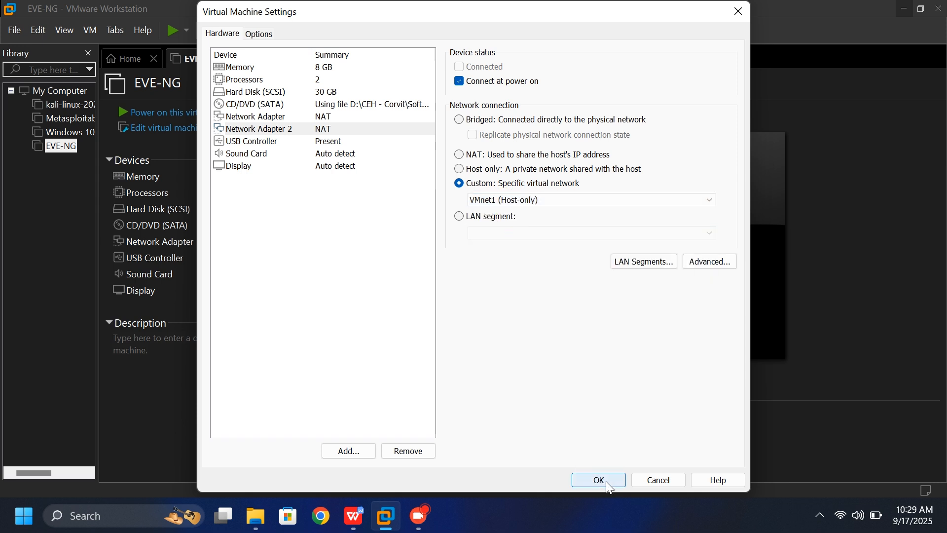
{"action": "left_click", "coordinate": [598, 480]}
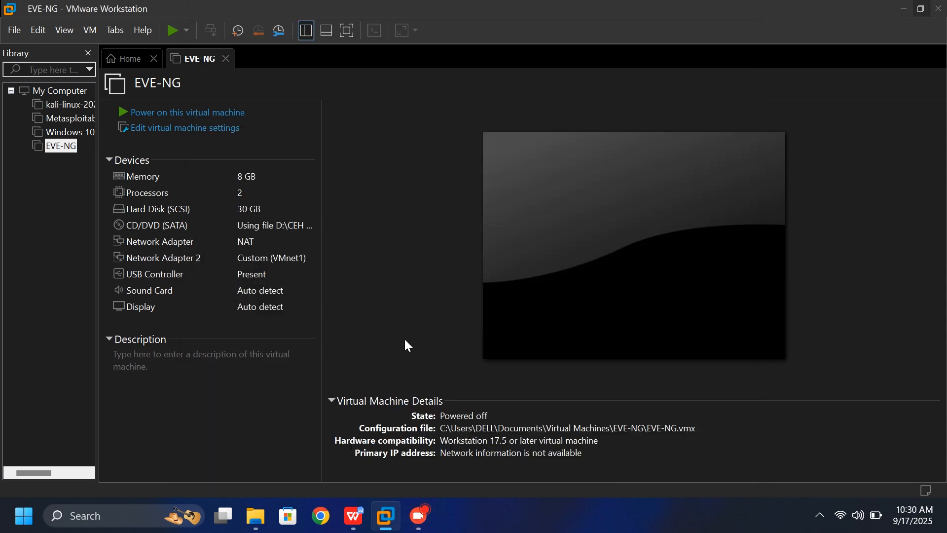
{"action": "mouse_move", "coordinate": [199, 118]}
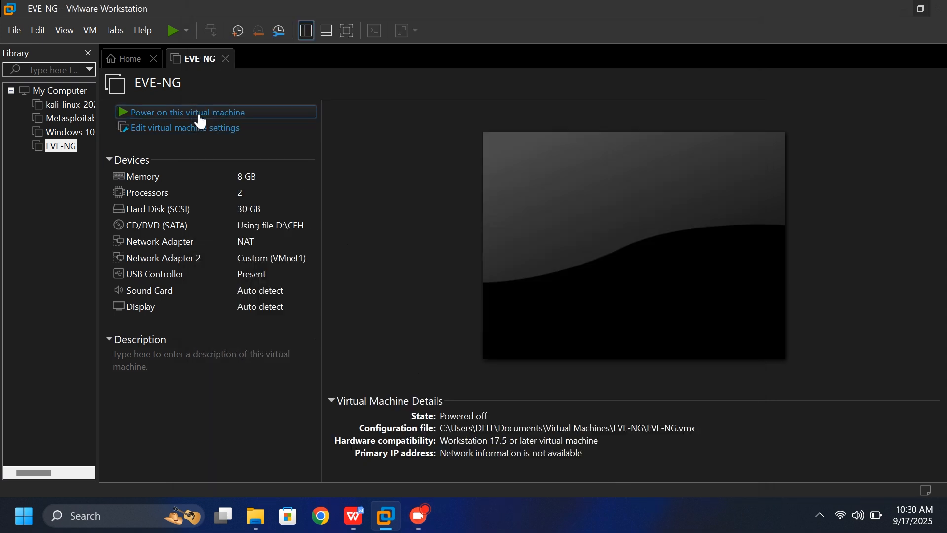
Power on EVE-NG and dismiss the side channel mitigations hint
{"action": "left_click", "coordinate": [180, 112]}
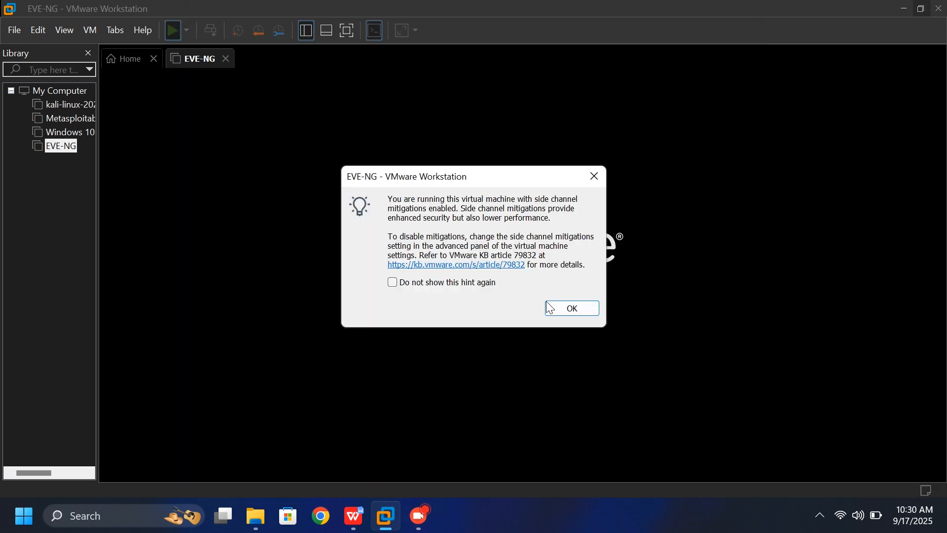
{"action": "left_click", "coordinate": [571, 308]}
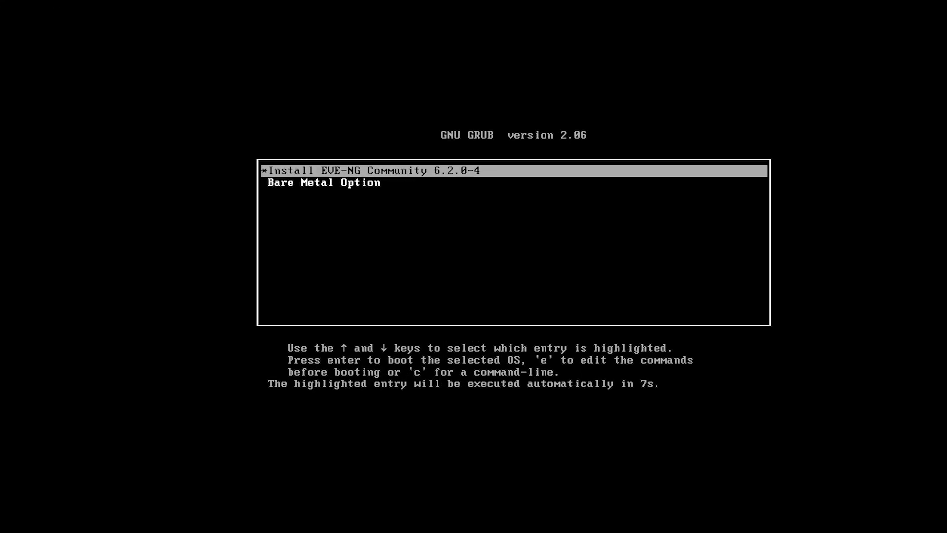
{"action": "mouse_move", "coordinate": [460, 176]}
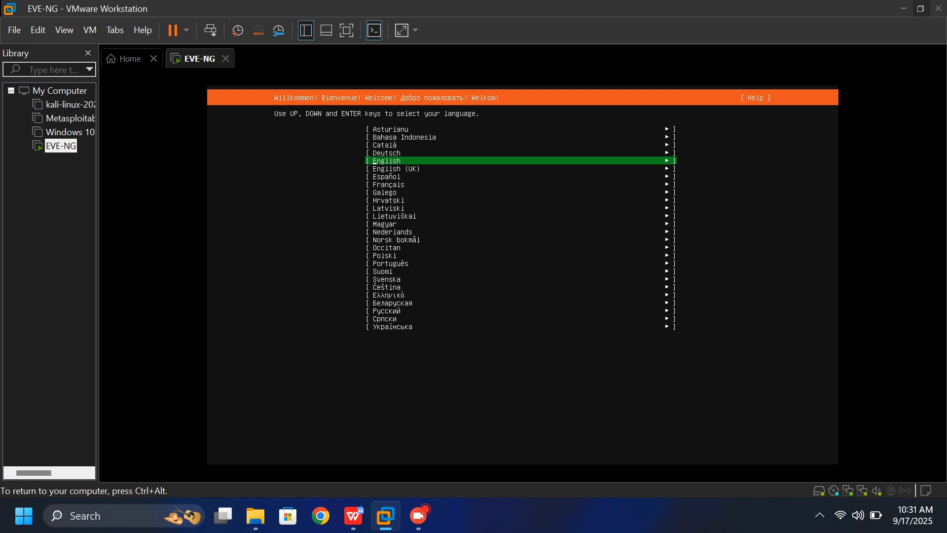
Install EVE-NG with English language and English (US) keyboard, accepting data loss
{"action": "left_click", "coordinate": [345, 31]}
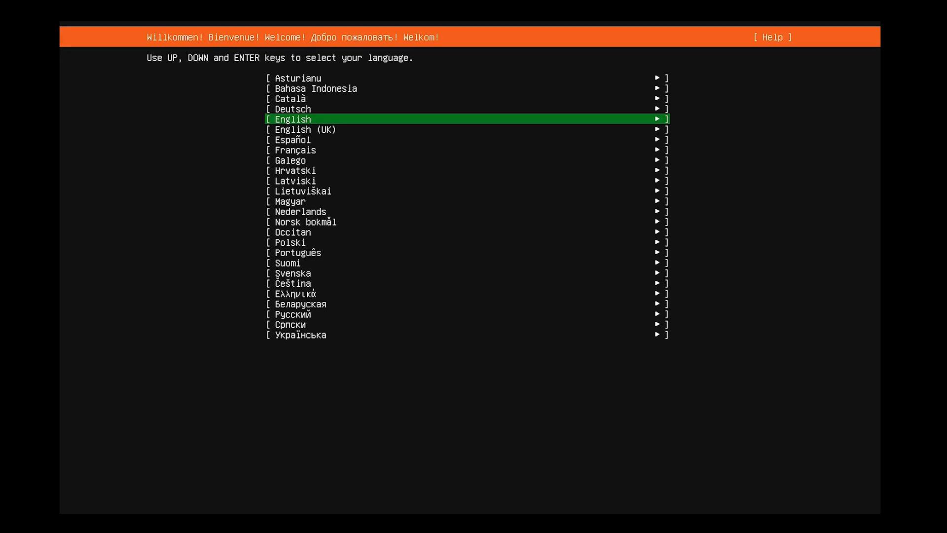
{"action": "mouse_move", "coordinate": [318, 91]}
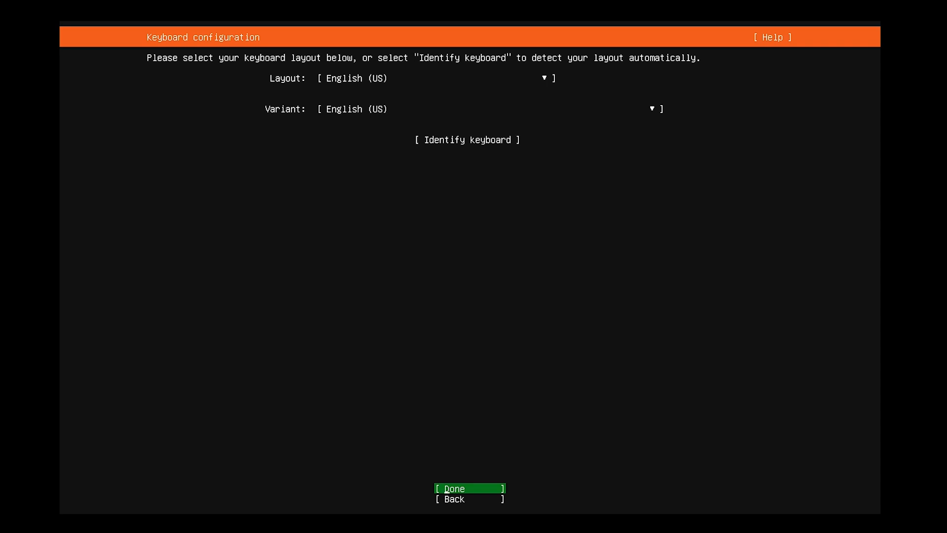
{"action": "left_click", "coordinate": [466, 488]}
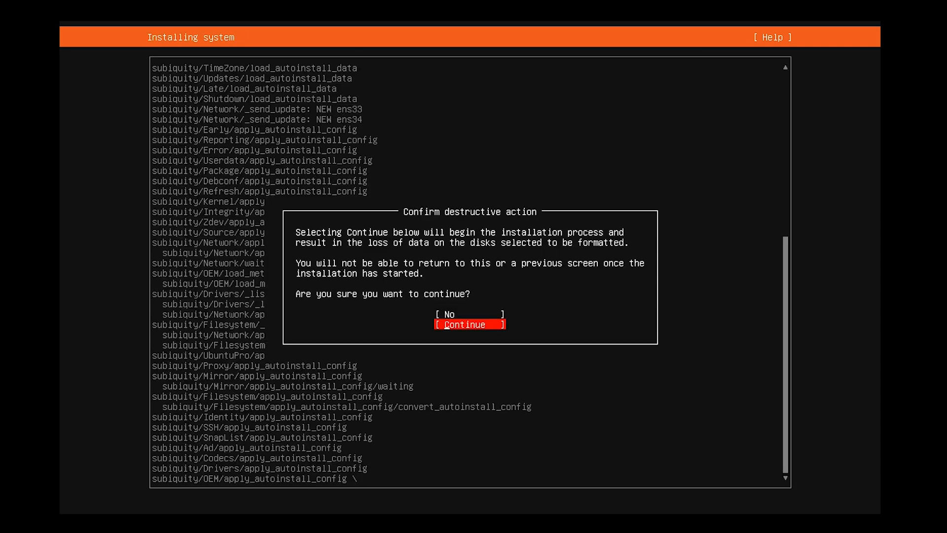
{"action": "left_click", "coordinate": [469, 324]}
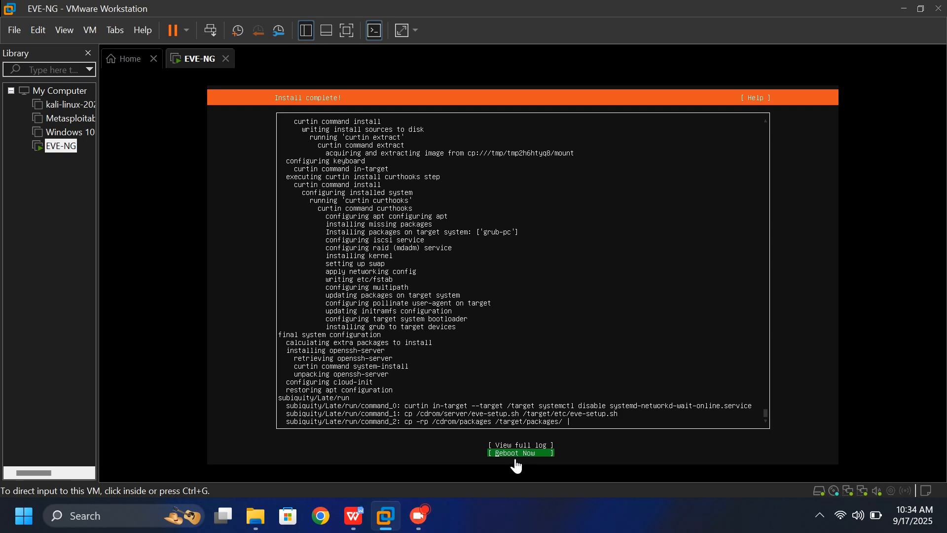
Reboot the machine and disconnect its CD/DVD (SATA) drive
{"action": "left_click", "coordinate": [521, 452]}
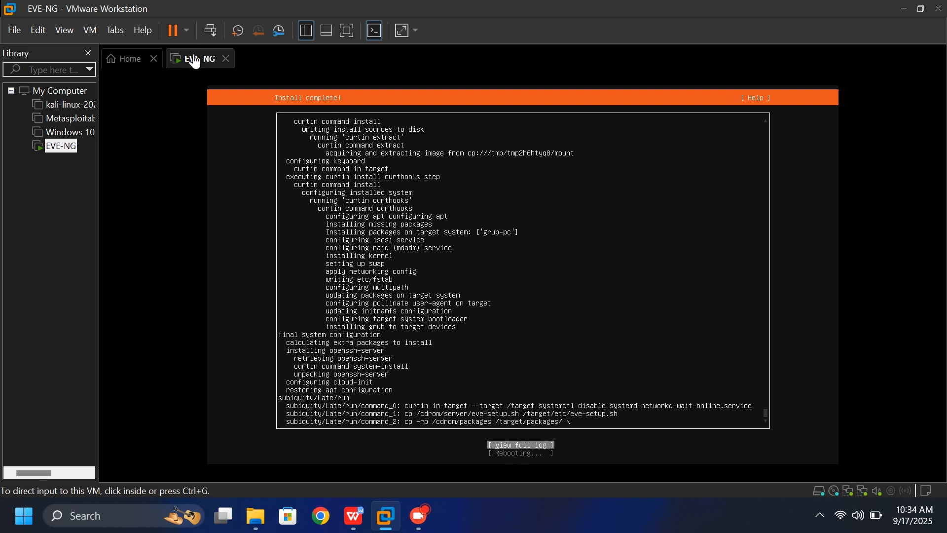
{"action": "right_click", "coordinate": [197, 58]}
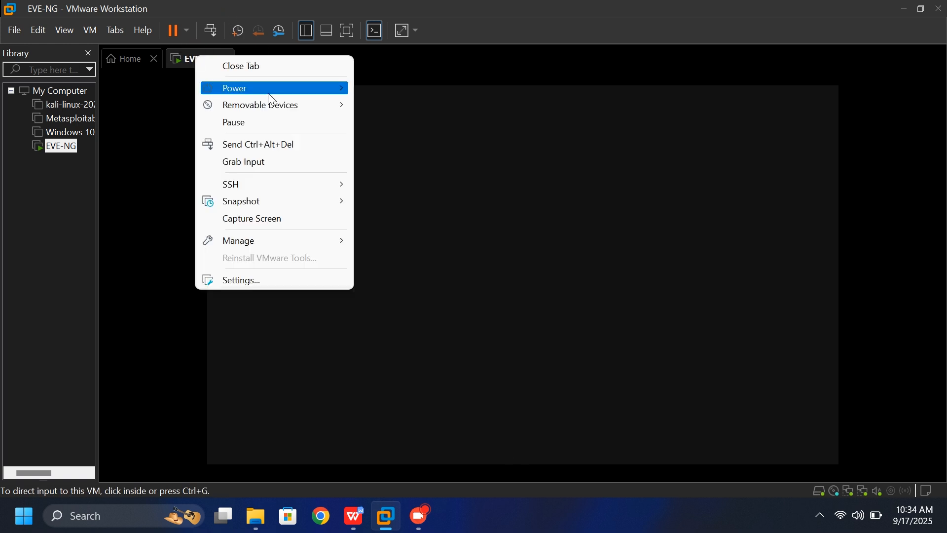
{"action": "mouse_move", "coordinate": [259, 105]}
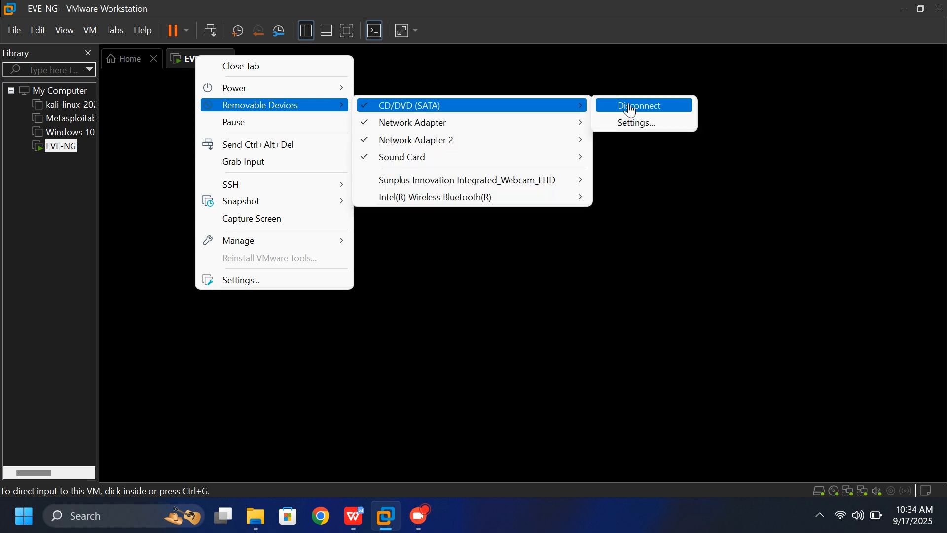
{"action": "left_click", "coordinate": [639, 105]}
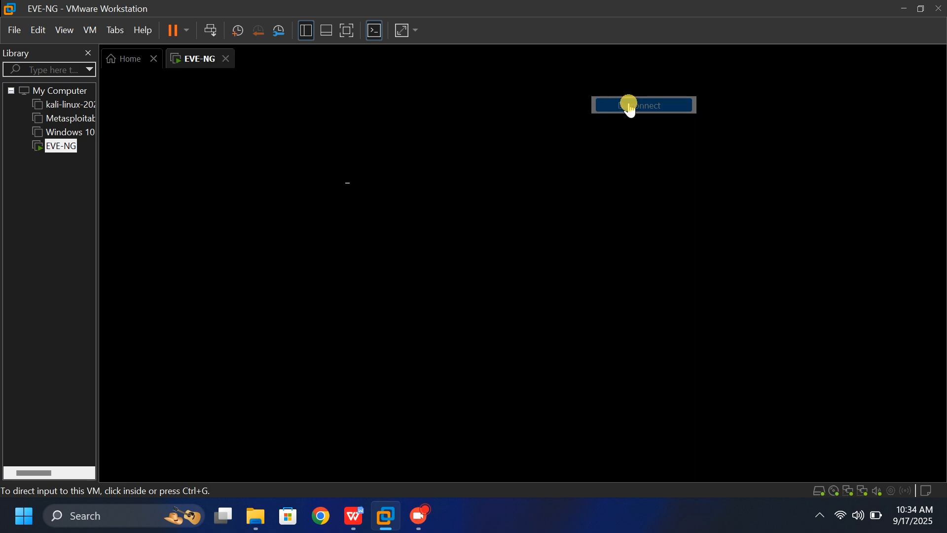
{"action": "left_click", "coordinate": [643, 105]}
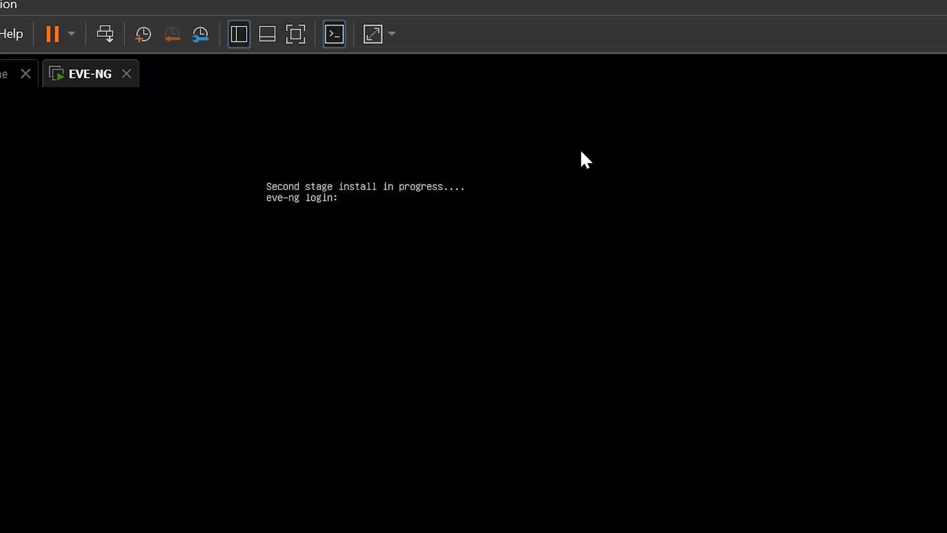
{"action": "mouse_move", "coordinate": [350, 213]}
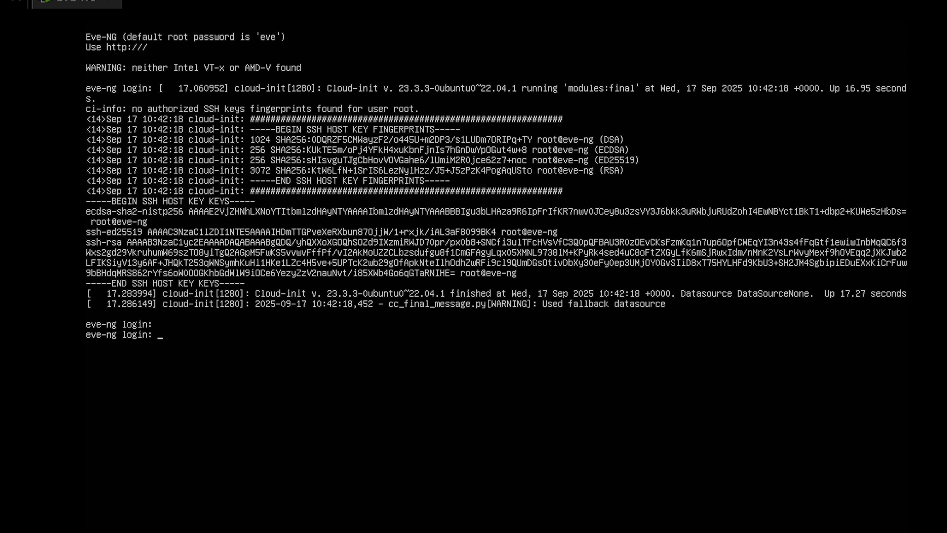
Log in at the eve-ng prompt as root
{"action": "type", "text": "root"}
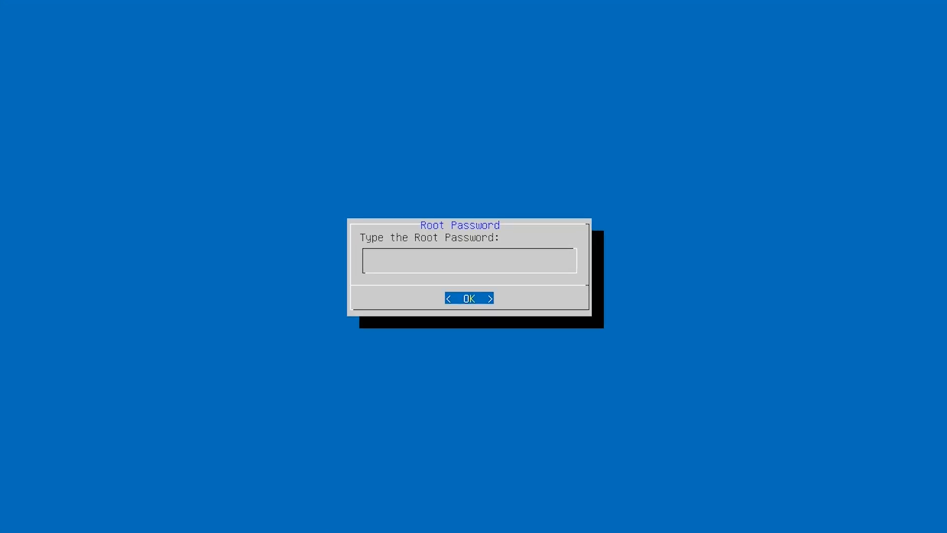
Confirm the new root password and accept eve-ng as the hostname
{"action": "left_click", "coordinate": [470, 298]}
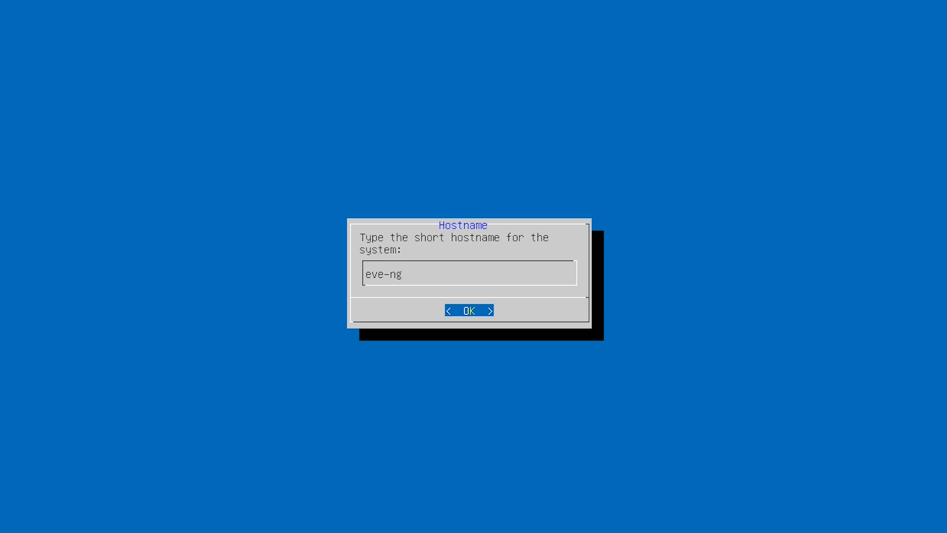
{"action": "left_click", "coordinate": [469, 311]}
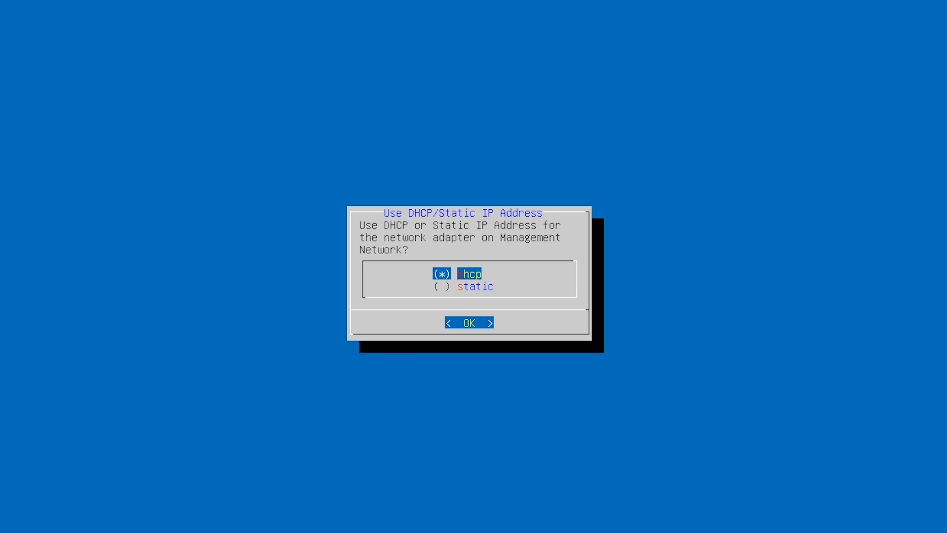
Choose static addressing and enter management IP 192.168.23.60
{"action": "key", "text": "Down"}
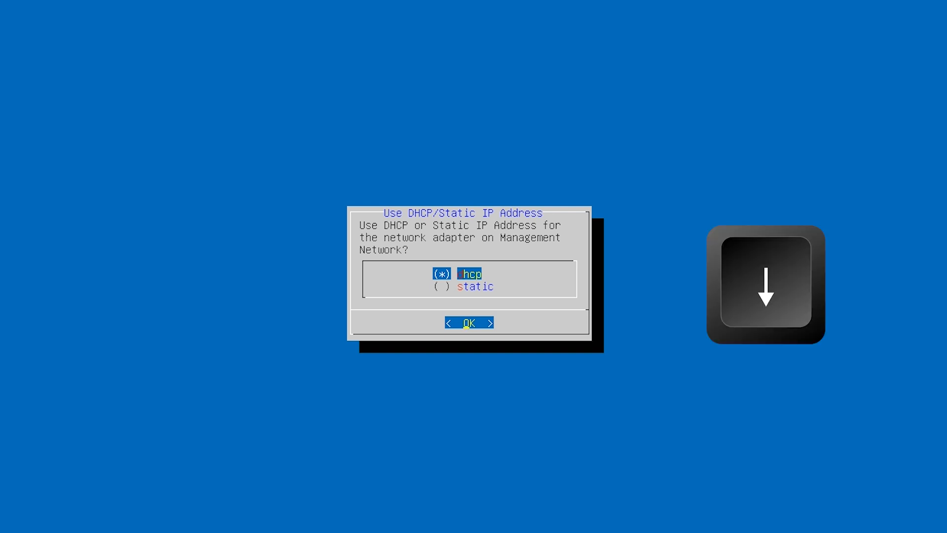
{"action": "key", "text": "Down"}
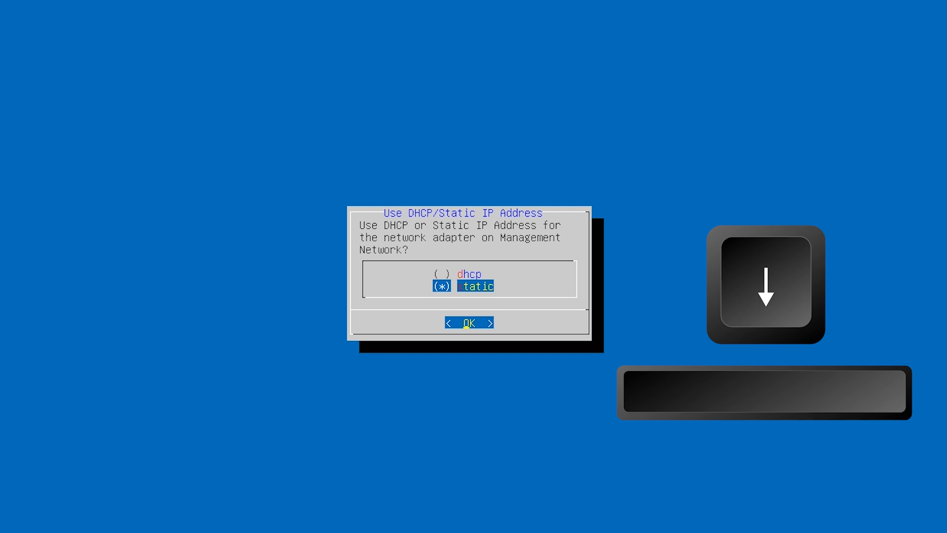
{"action": "left_click", "coordinate": [468, 322]}
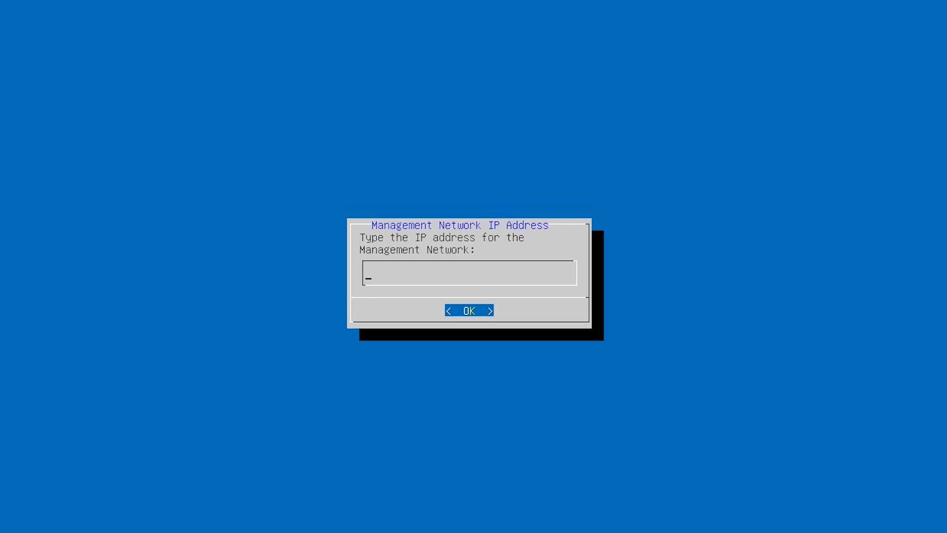
{"action": "type", "text": "192.16"}
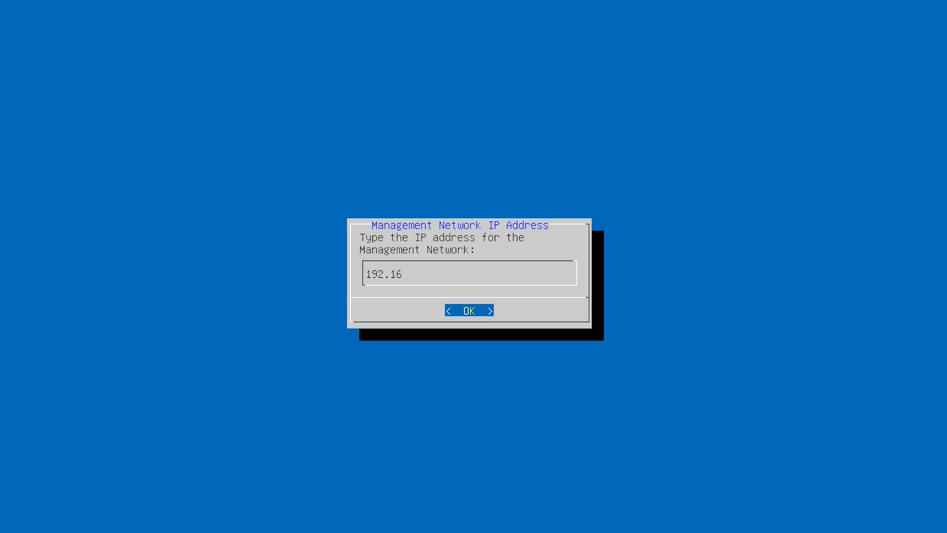
{"action": "type", "text": "8.23"}
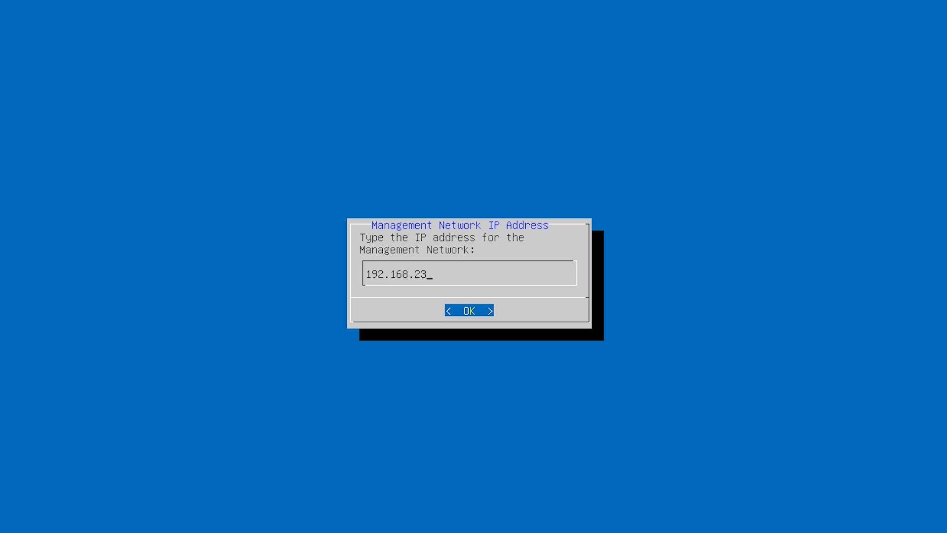
{"action": "type", "text": "60"}
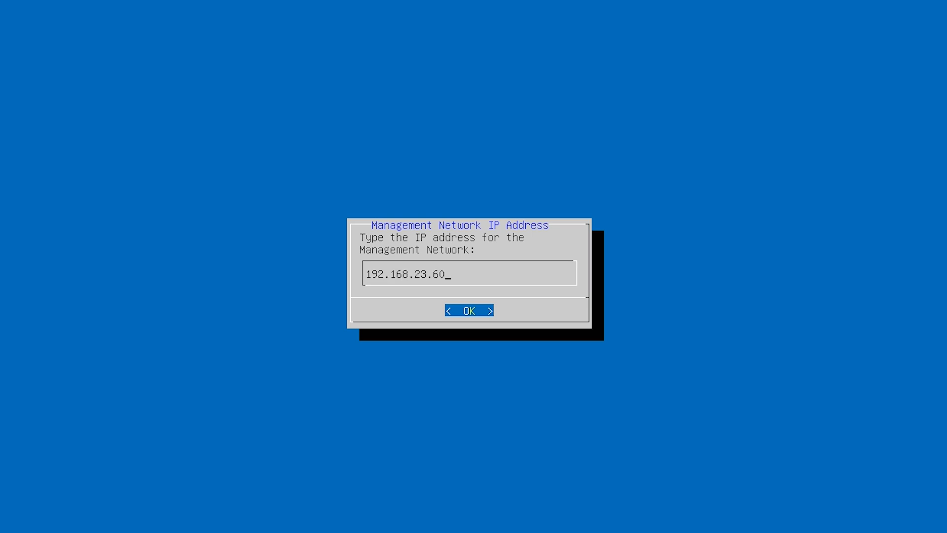
{"action": "left_click", "coordinate": [470, 310]}
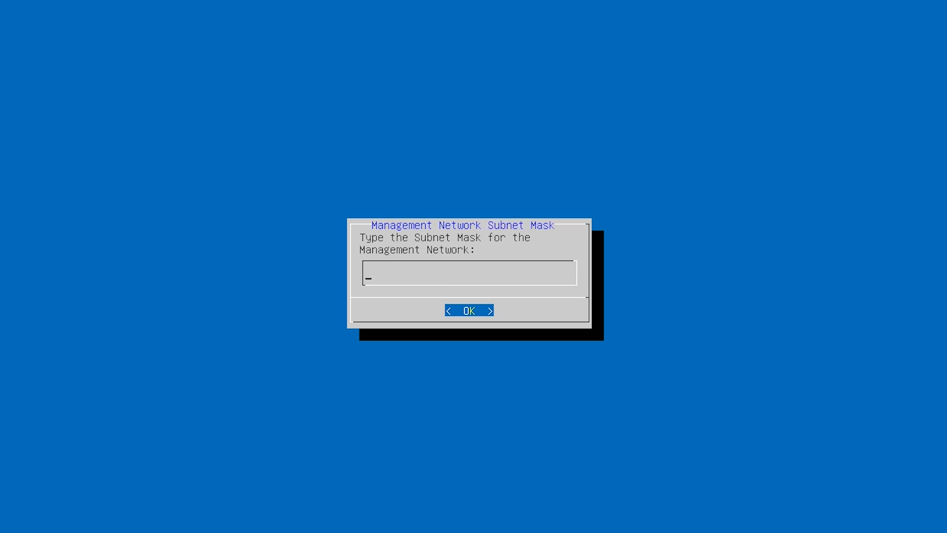
Enter the subnet mask, gateway and primary DNS, leaving the NTP server empty
{"action": "type", "text": "2"}
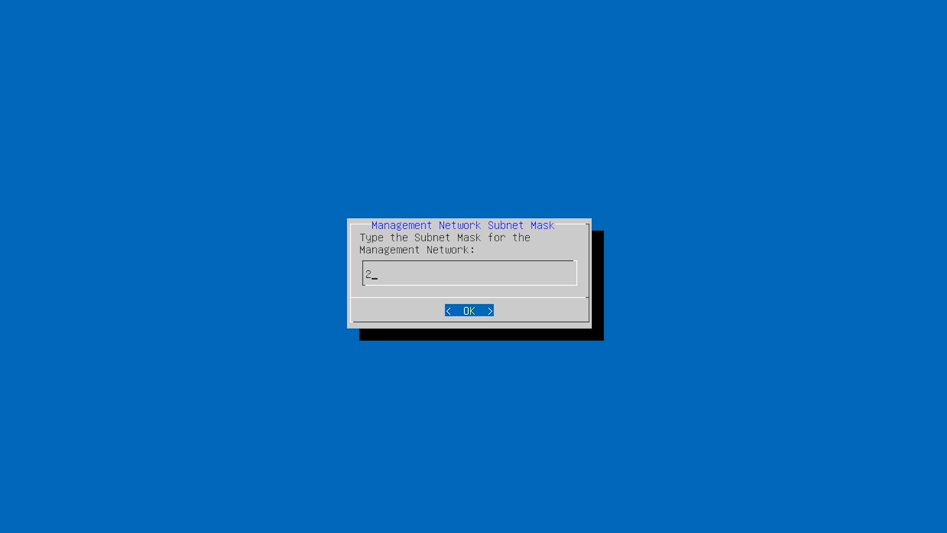
{"action": "type", "text": "55.25"}
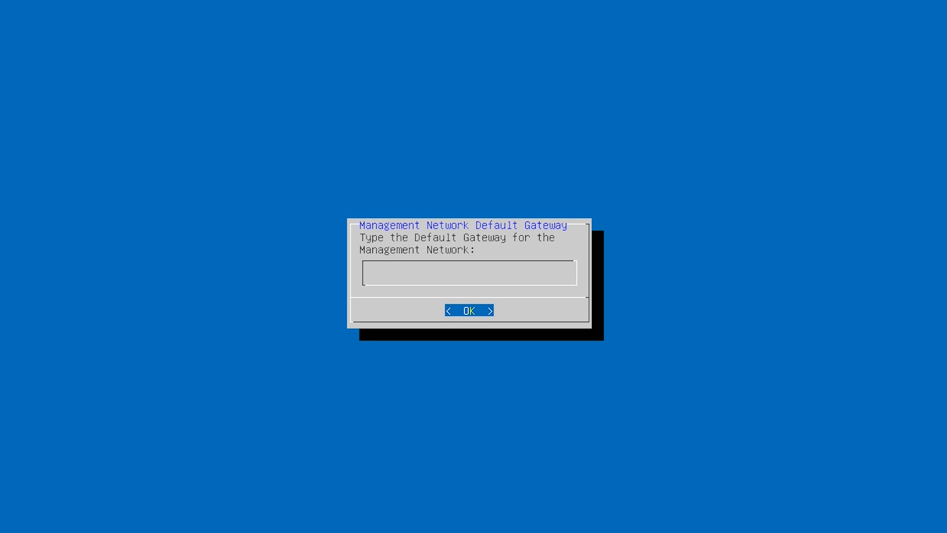
{"action": "type", "text": "192.16"}
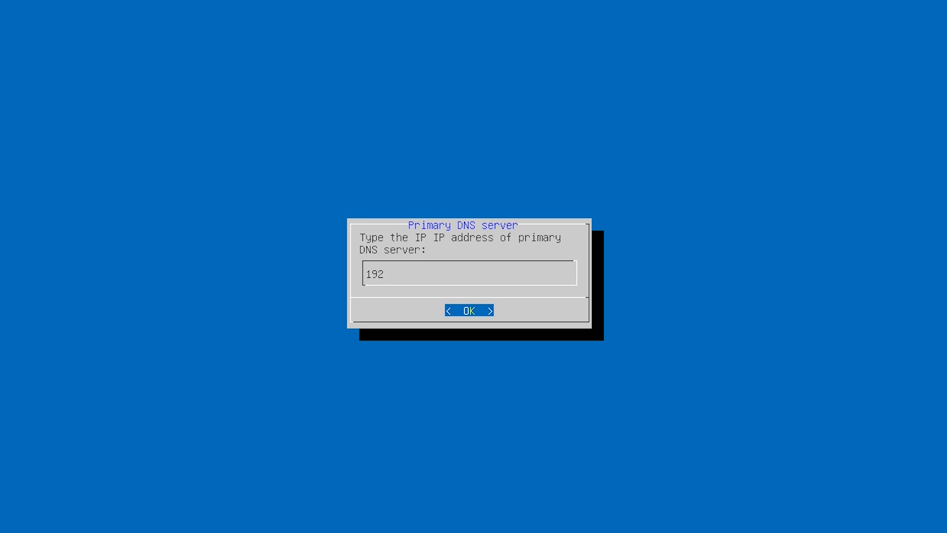
{"action": "type", "text": ".168"}
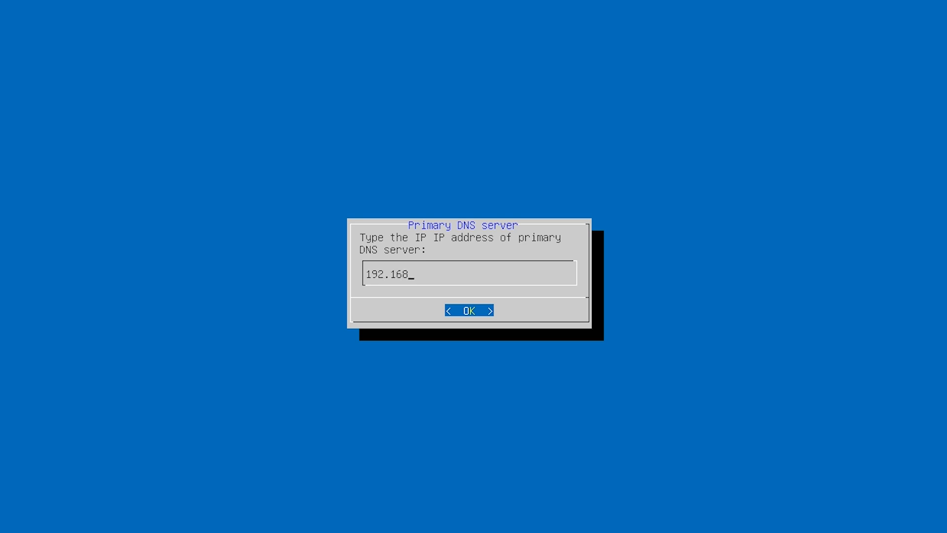
{"action": "type", "text": "23."}
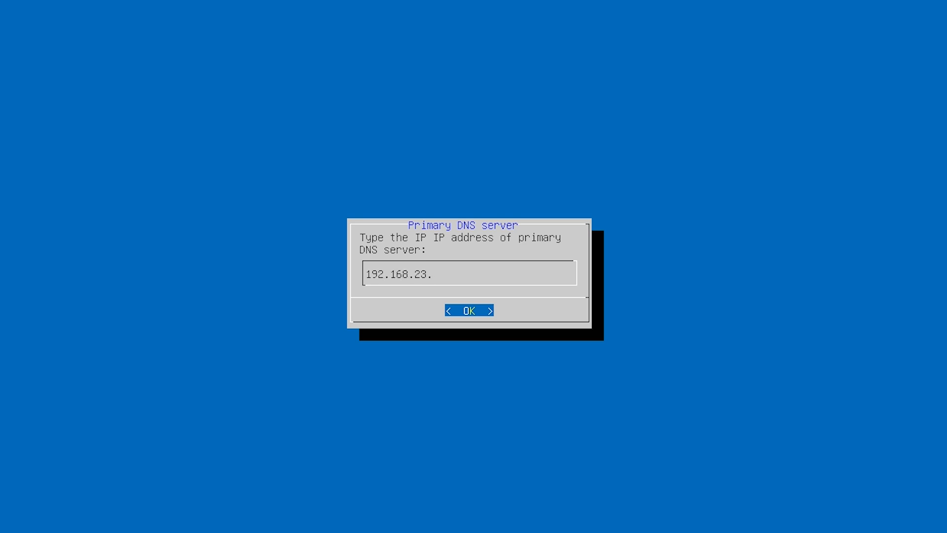
{"action": "left_click", "coordinate": [469, 310]}
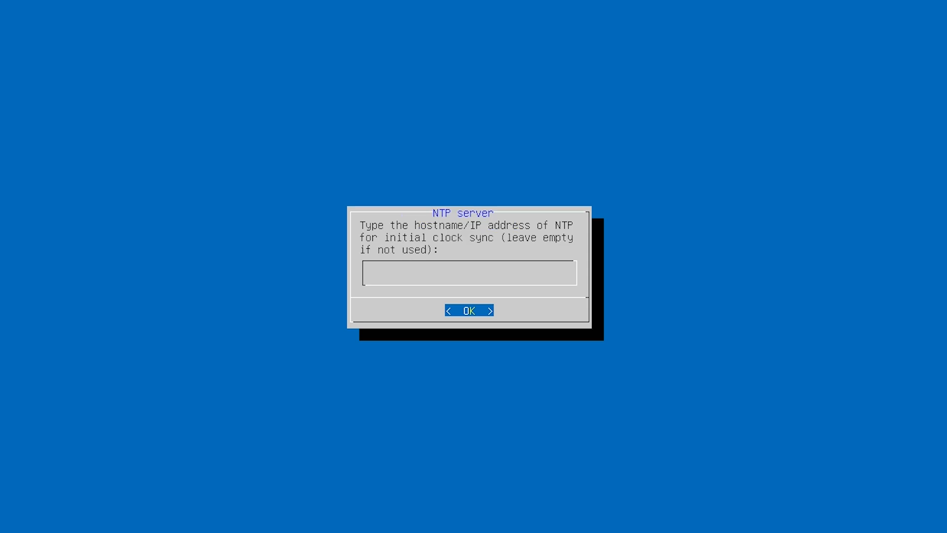
{"action": "left_click", "coordinate": [469, 310]}
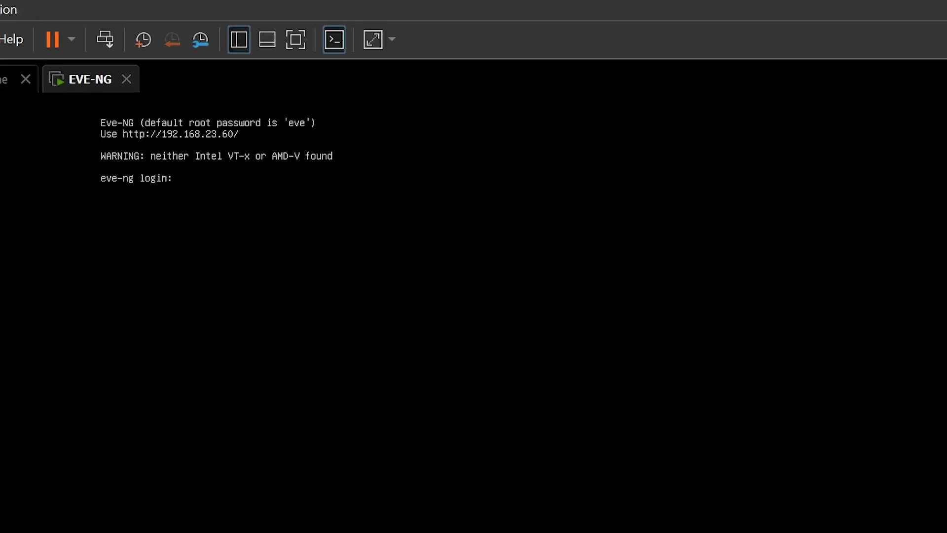
Type root at the EVE-NG login, then scroll the WinSCP page to Download WinSCP
{"action": "type", "text": "root"}
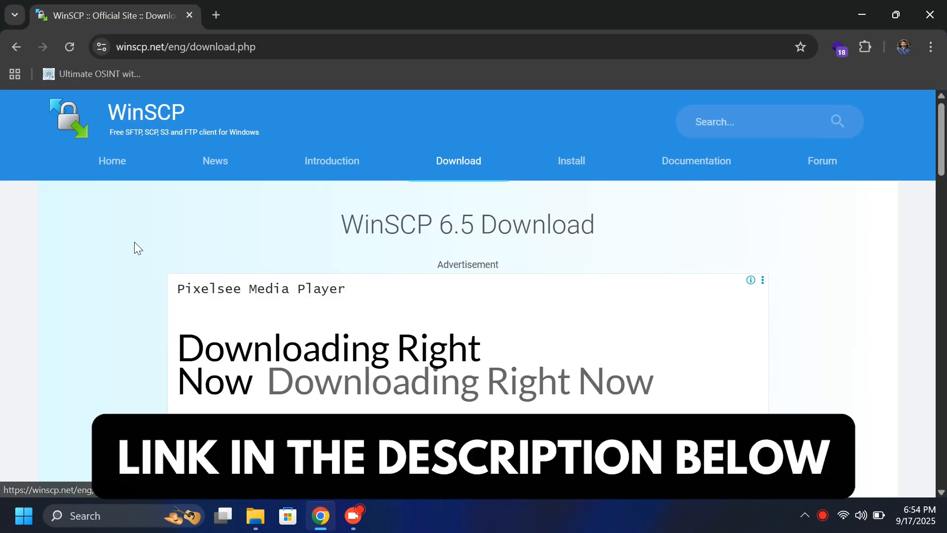
{"action": "scroll", "scroll_direction": "down", "scroll_amount": 3}
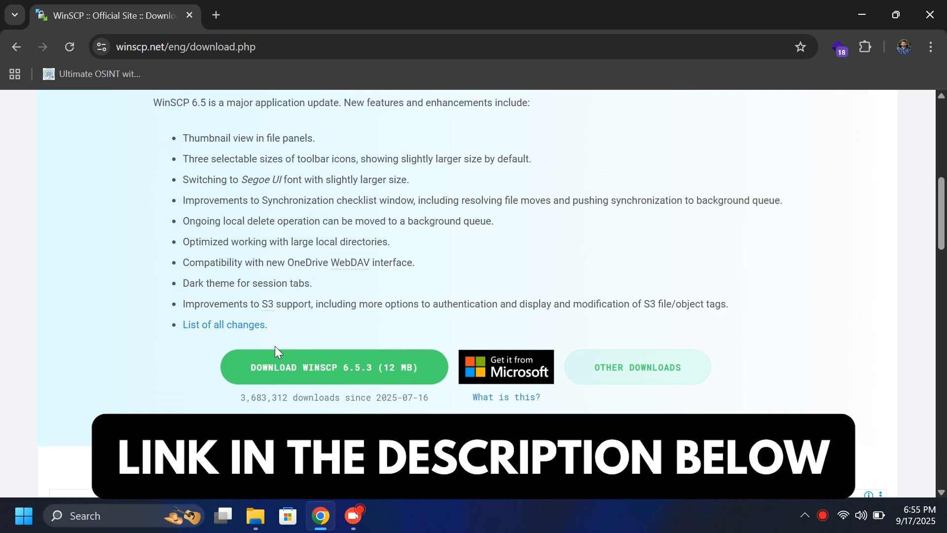
{"action": "mouse_move", "coordinate": [342, 375]}
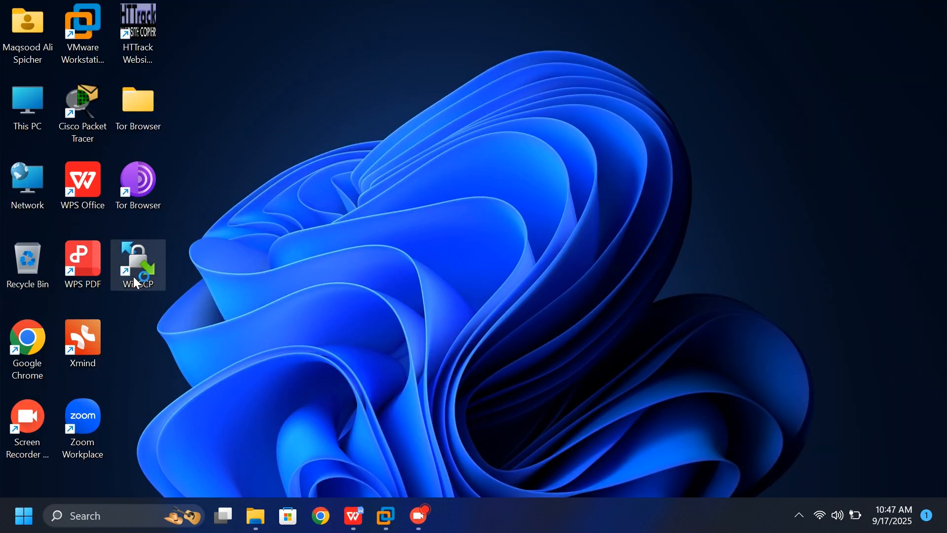
Log in to 192.168.23.60 as root in WinSCP and browse to /opt/unetlab/addons/iol/bin
{"action": "double_click", "coordinate": [138, 259]}
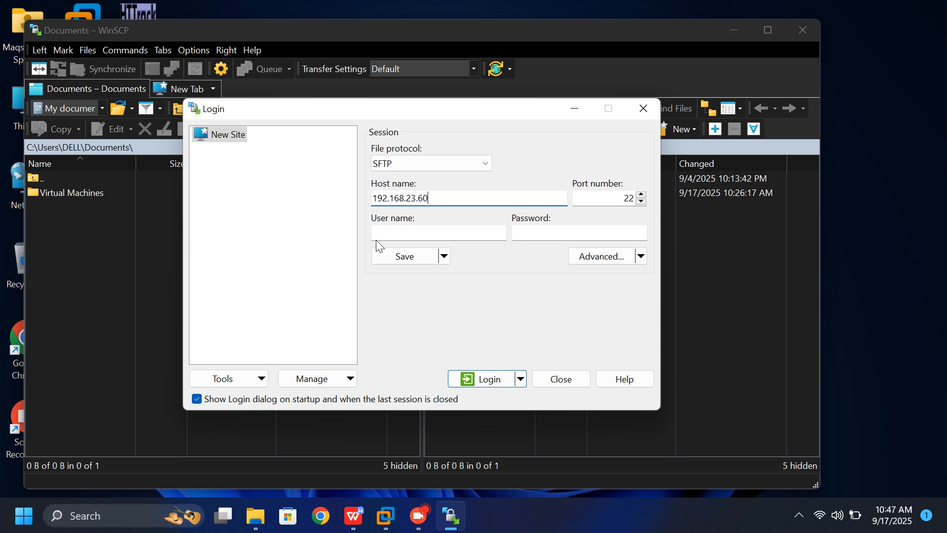
{"action": "type", "text": "root"}
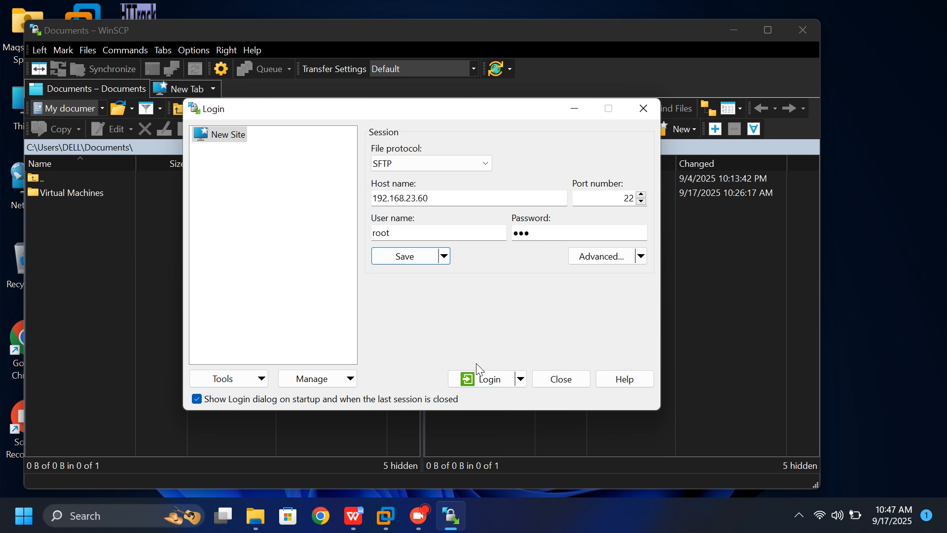
{"action": "left_click", "coordinate": [489, 378]}
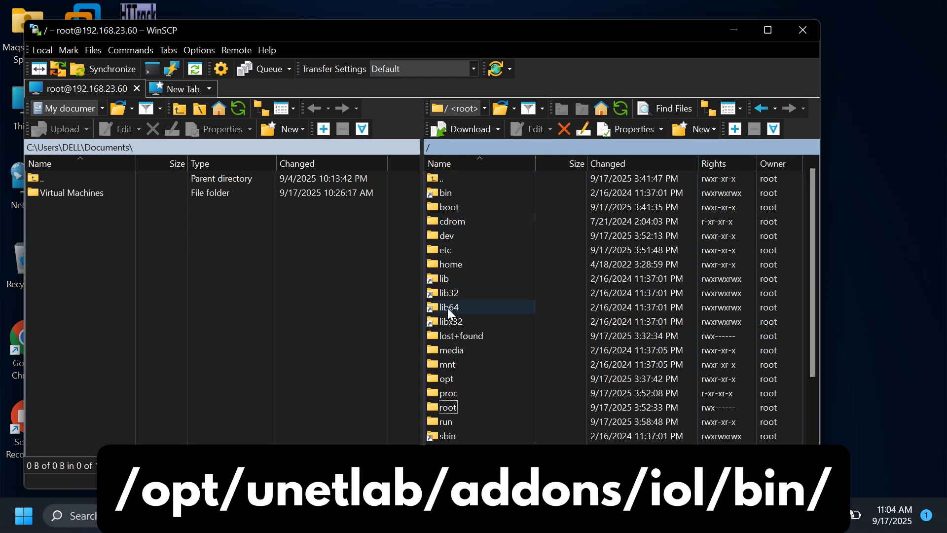
{"action": "double_click", "coordinate": [445, 378]}
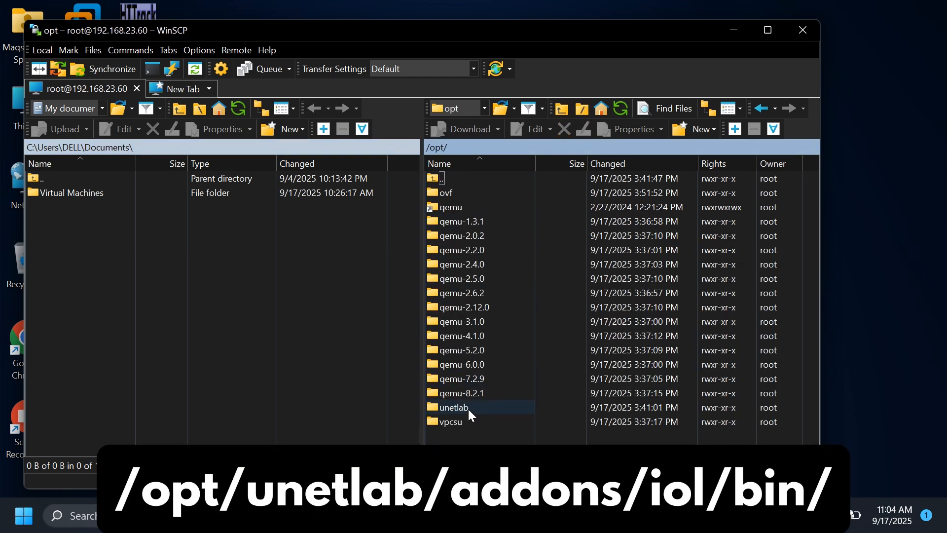
{"action": "double_click", "coordinate": [452, 407]}
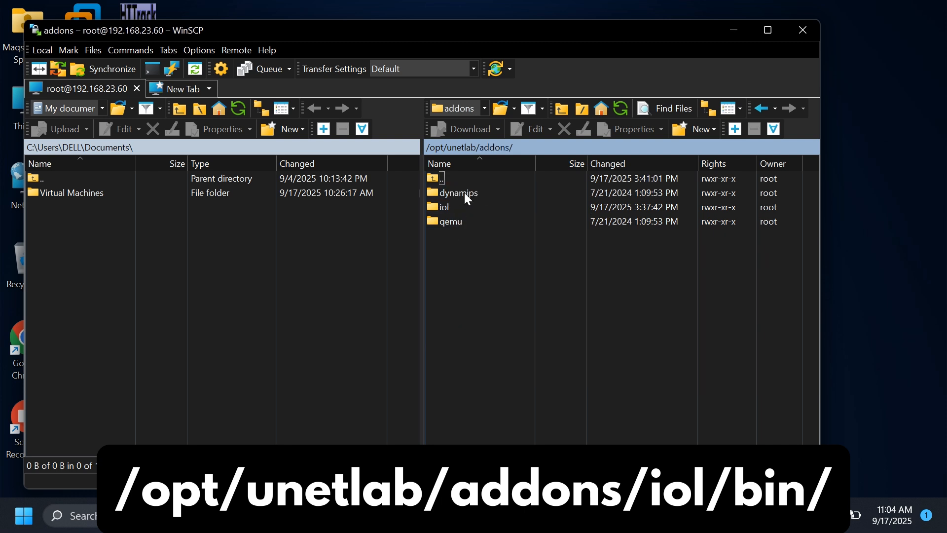
{"action": "double_click", "coordinate": [444, 206]}
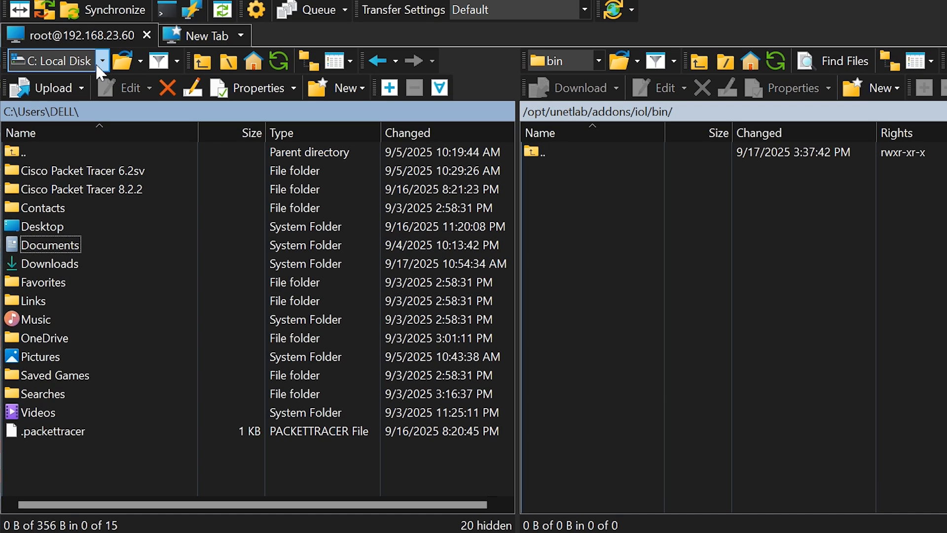
Upload CiscoIOUKeygen.py, iourc and both IOL BIN images from D: to the iol bin folder
{"action": "left_click", "coordinate": [102, 61]}
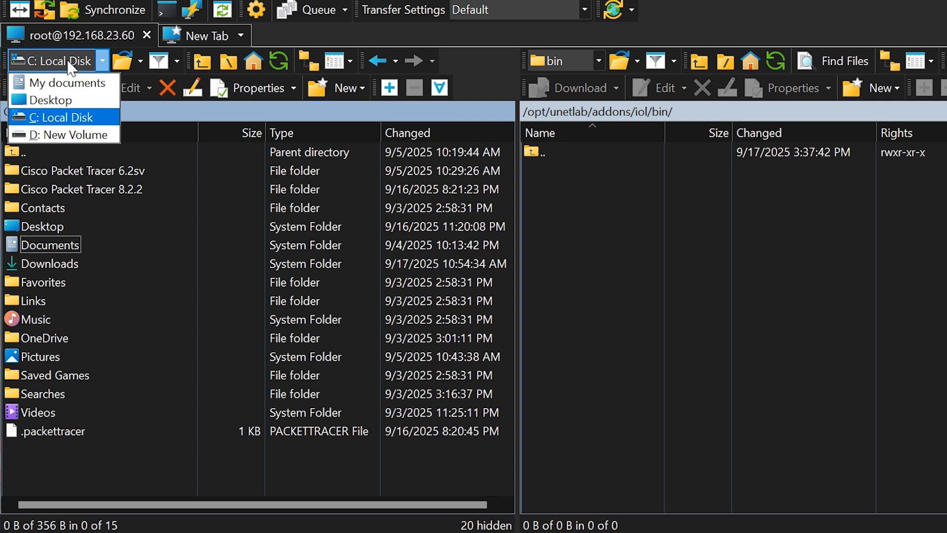
{"action": "left_click", "coordinate": [65, 135]}
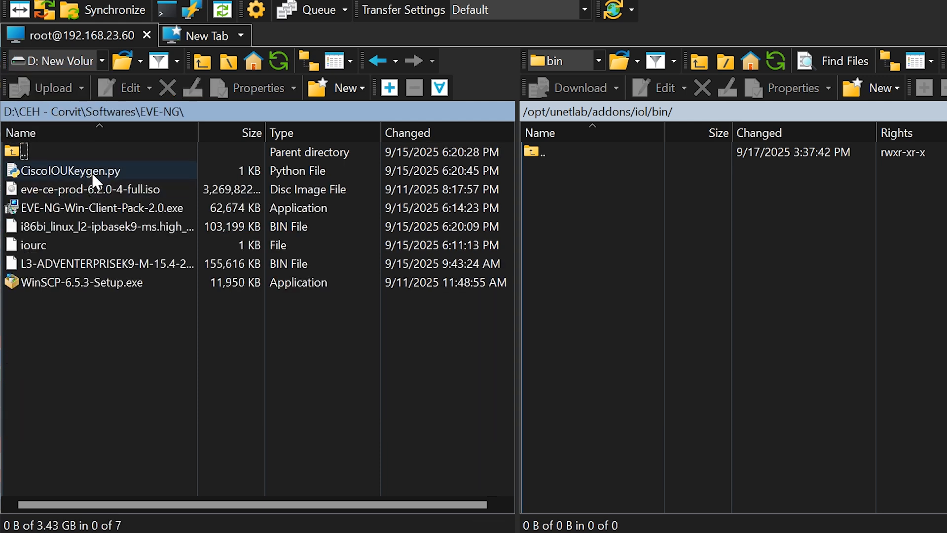
{"action": "left_click", "coordinate": [68, 170]}
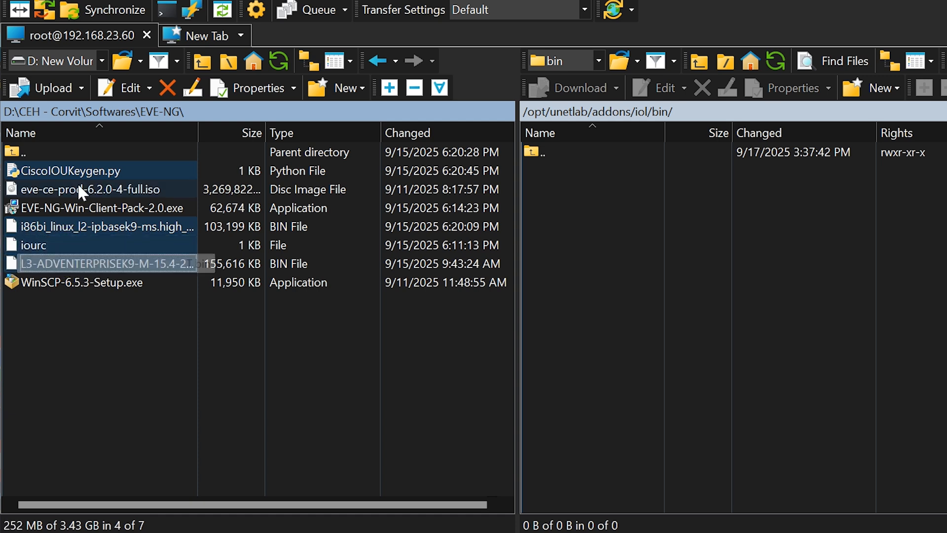
{"action": "left_click", "coordinate": [47, 87]}
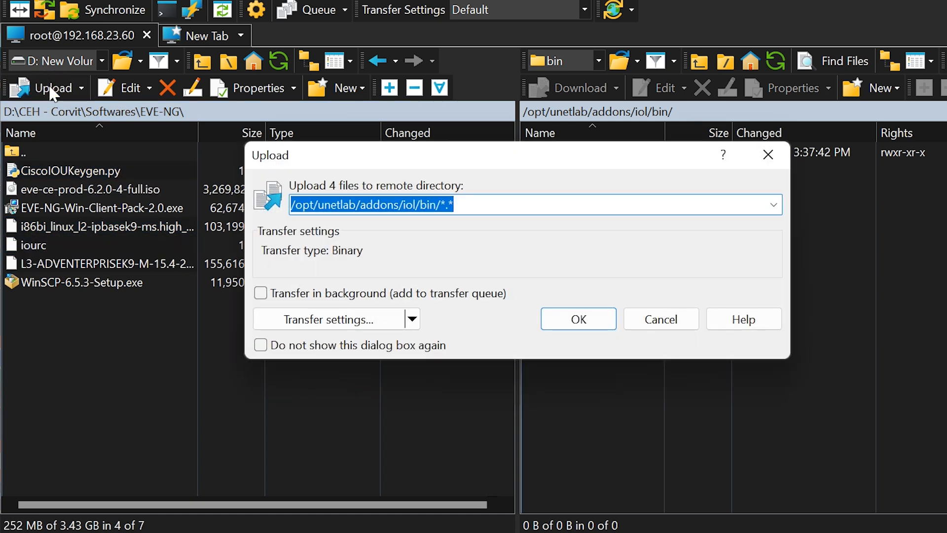
{"action": "left_click", "coordinate": [578, 318]}
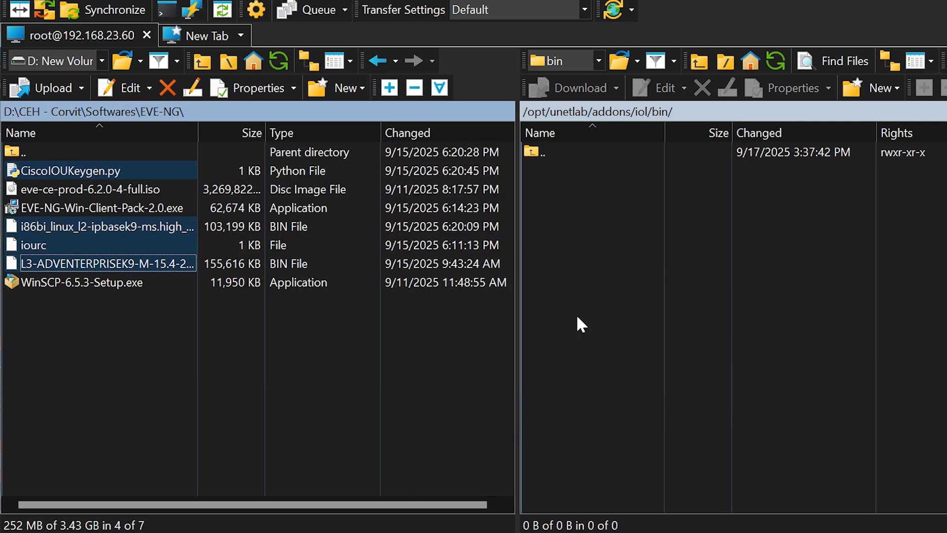
{"action": "left_click", "coordinate": [47, 87]}
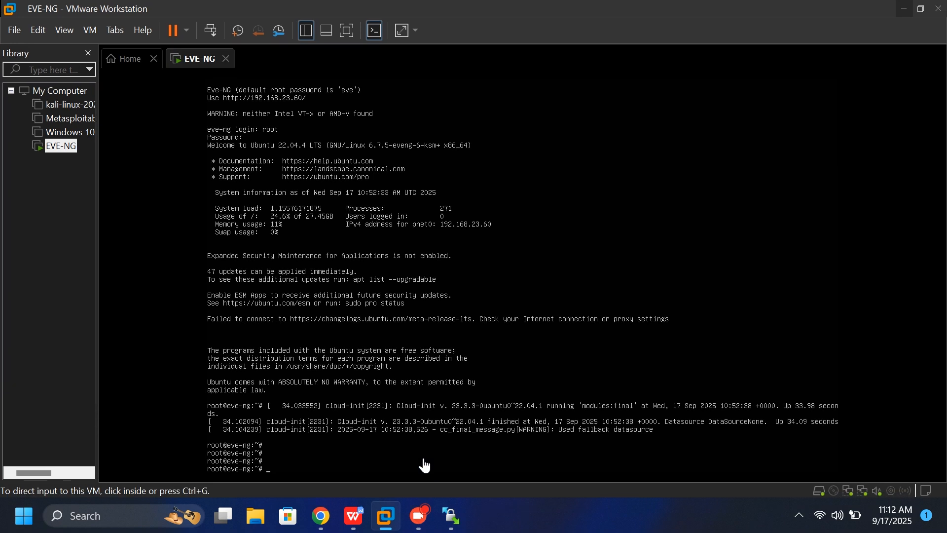
{"action": "mouse_move", "coordinate": [270, 478]}
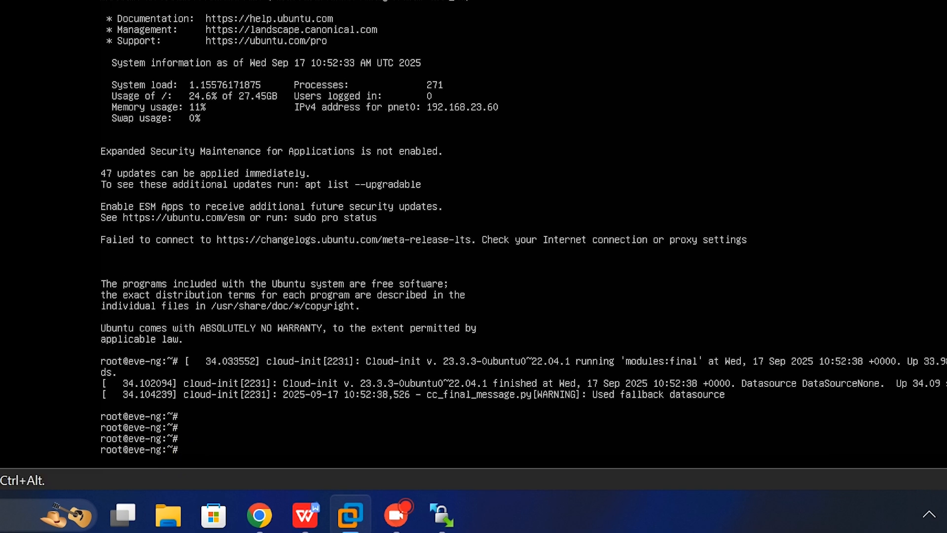
Change to /opt/unetlab/addons/iol/bin and start typing the unl_wrapper fixpermissions command
{"action": "type", "text": "cd /"}
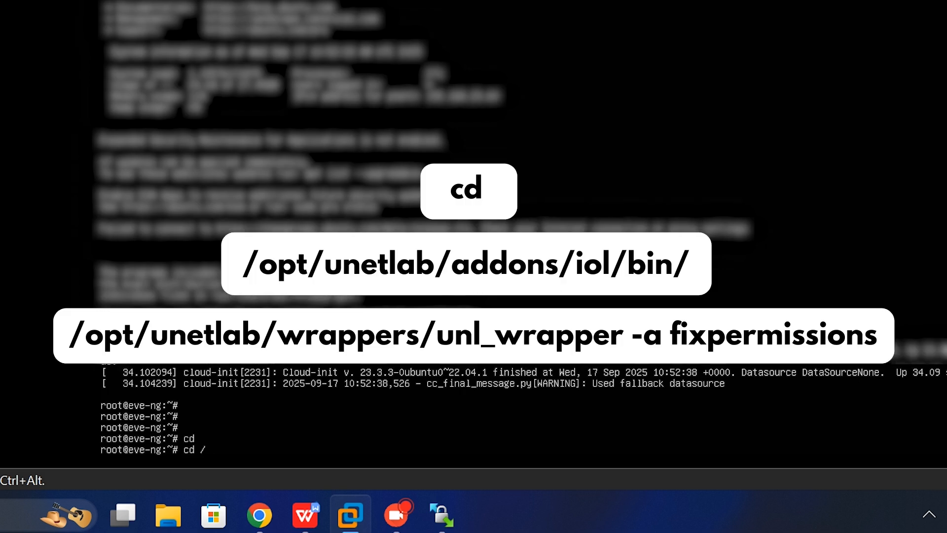
{"action": "type", "text": "opt/unetlab/addons/iol/bin"}
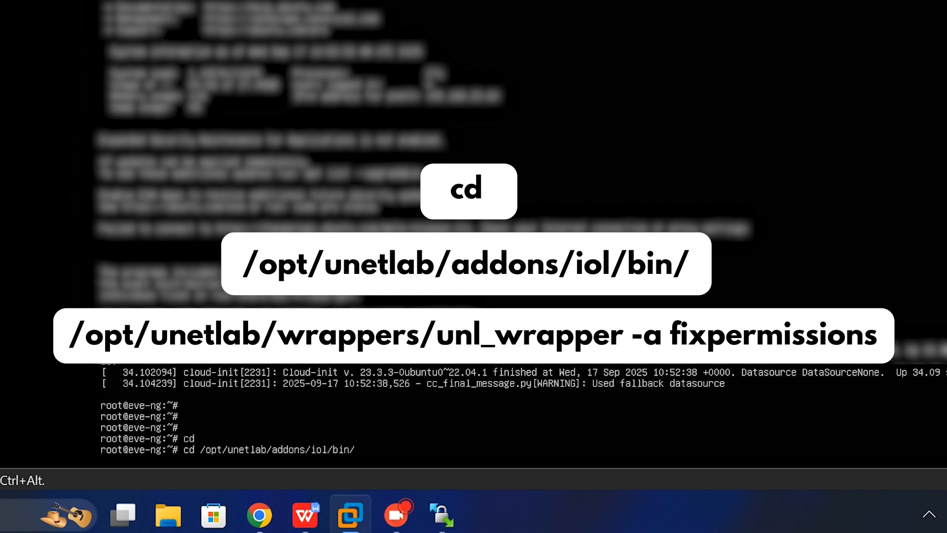
{"action": "type", "text": "/opt/unetlab/wrapper"}
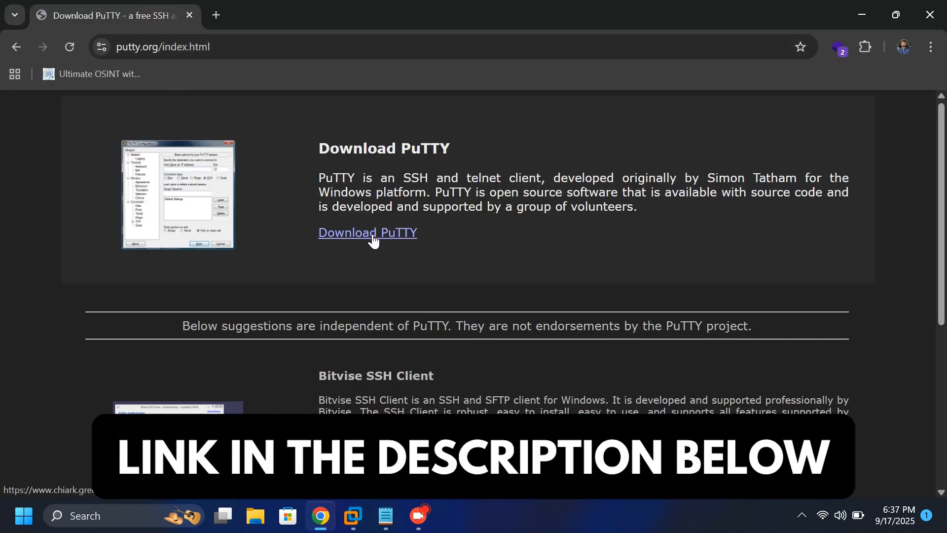
Go to PuTTY's latest release page and scroll to the 64-bit MSI installer
{"action": "left_click", "coordinate": [367, 233]}
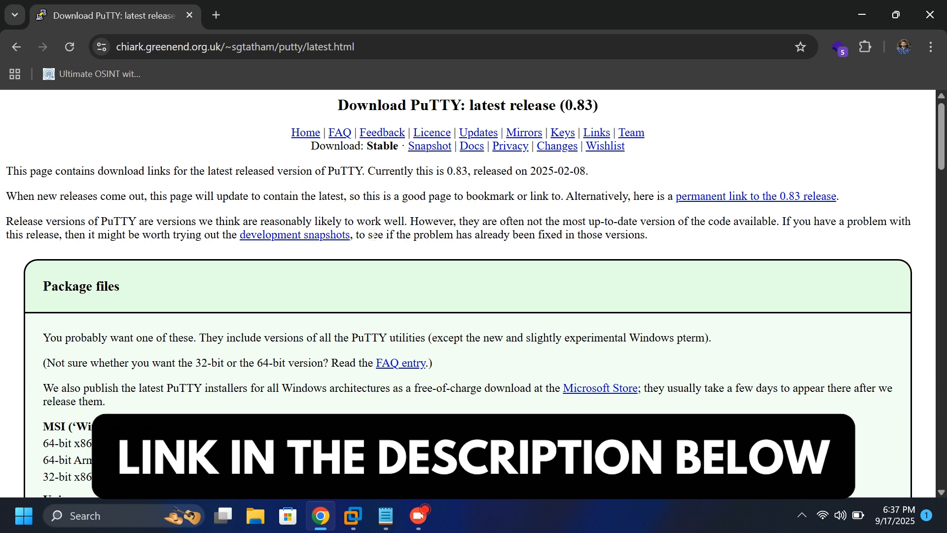
{"action": "scroll", "scroll_direction": "down", "scroll_amount": 3}
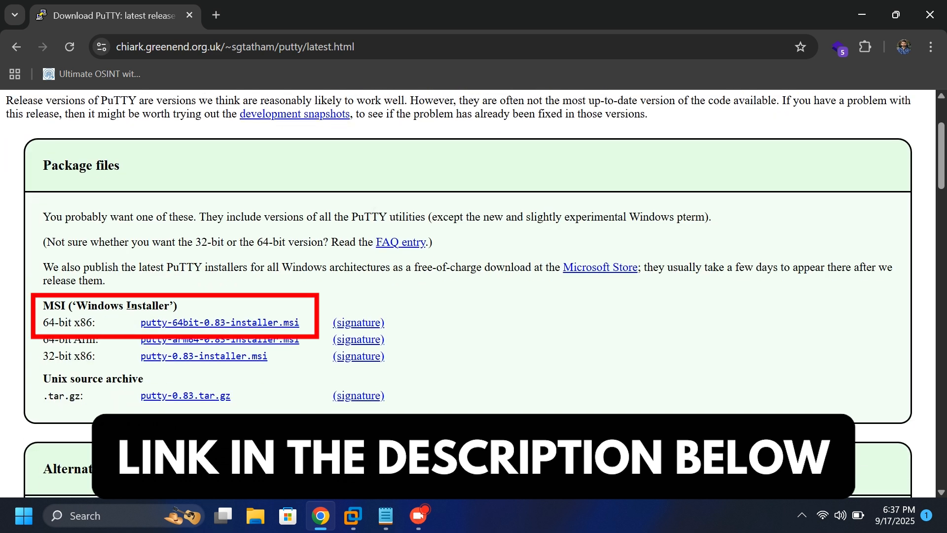
{"action": "mouse_move", "coordinate": [174, 326]}
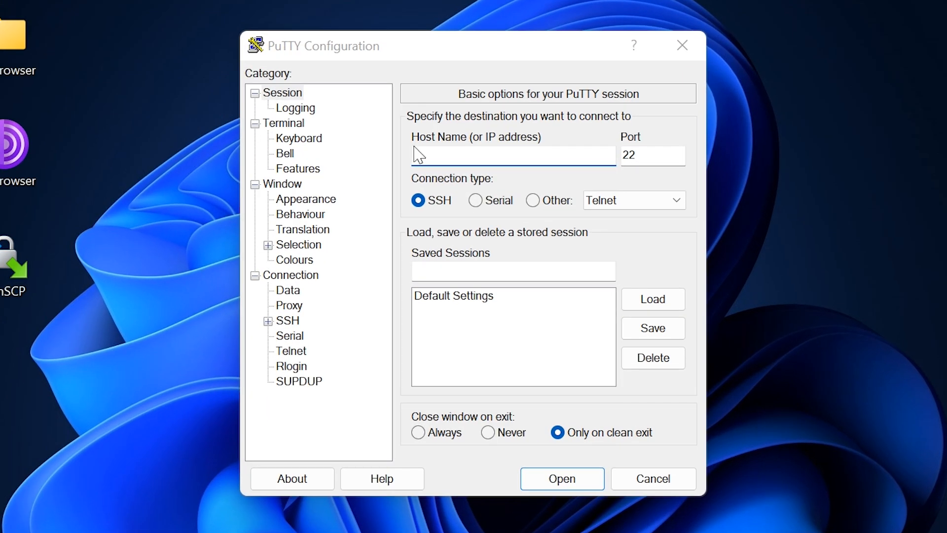
Open a PuTTY SSH session to 192.168.23.60 and log in as root
{"action": "left_click", "coordinate": [439, 155]}
{"action": "type", "text": "192.168.23.60"}
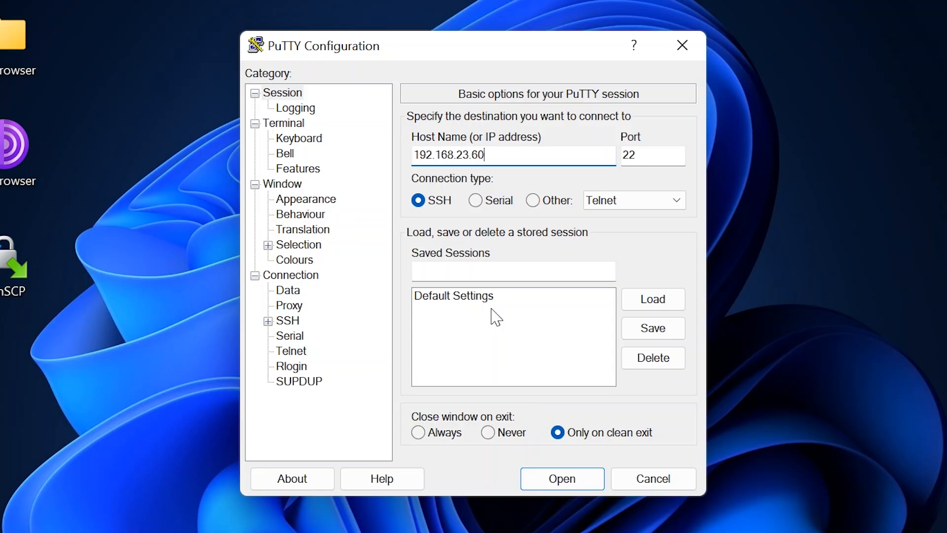
{"action": "left_click", "coordinate": [562, 478]}
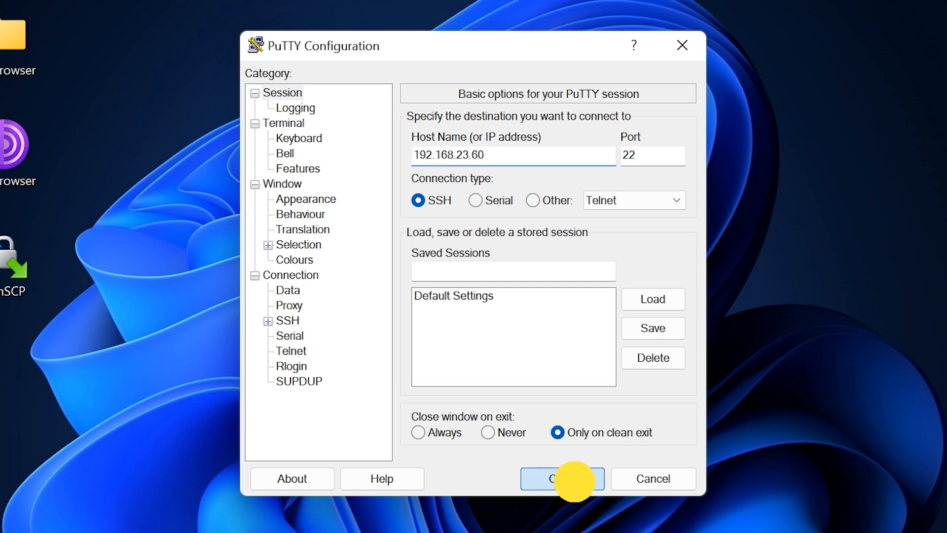
{"action": "left_click", "coordinate": [563, 478]}
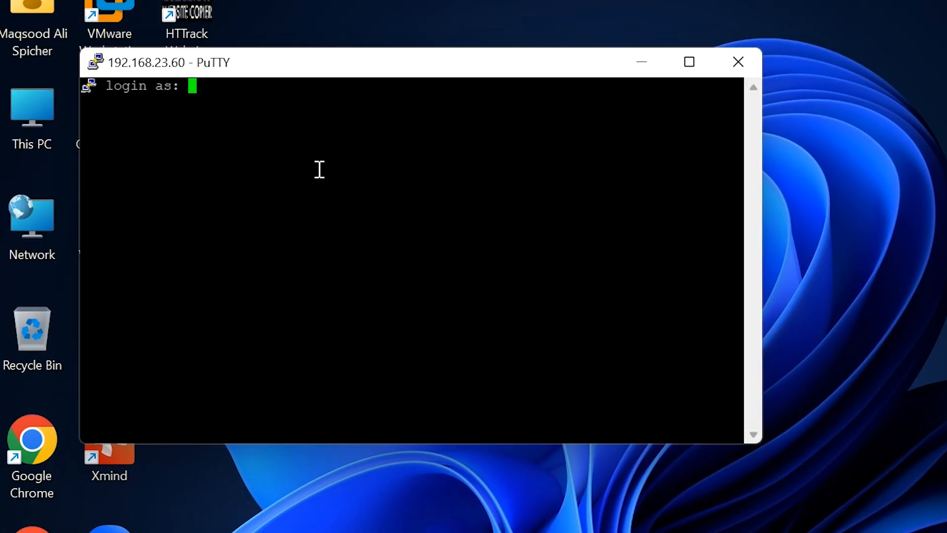
{"action": "type", "text": "root"}
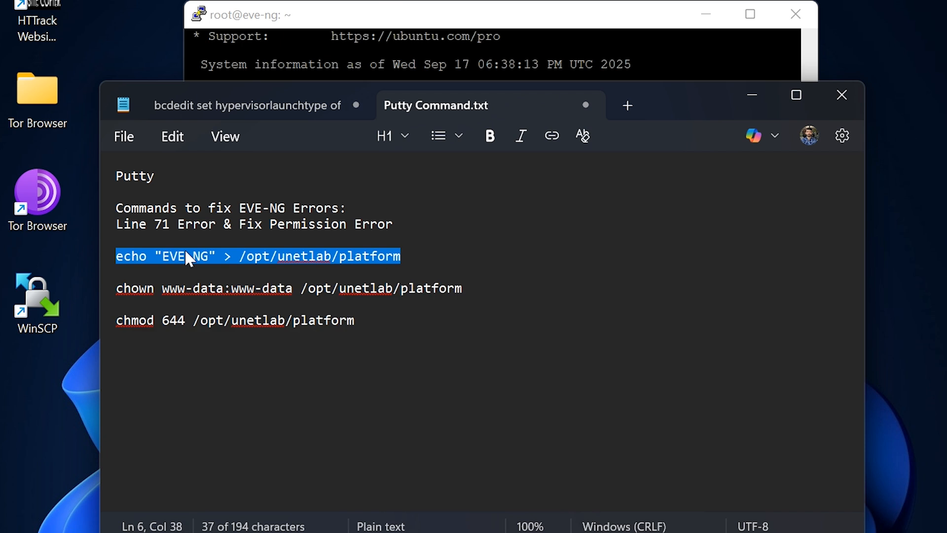
{"action": "mouse_move", "coordinate": [748, 104]}
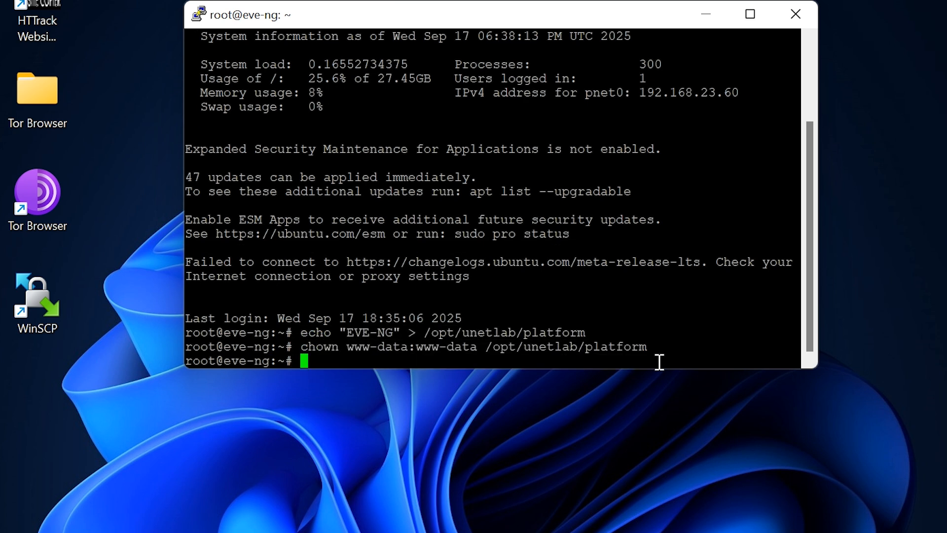
Run chmod 644 on /opt/unetlab/platform, then minimize PuTTY
{"action": "type", "text": "chmod 644 /opt/unetlab/platform"}
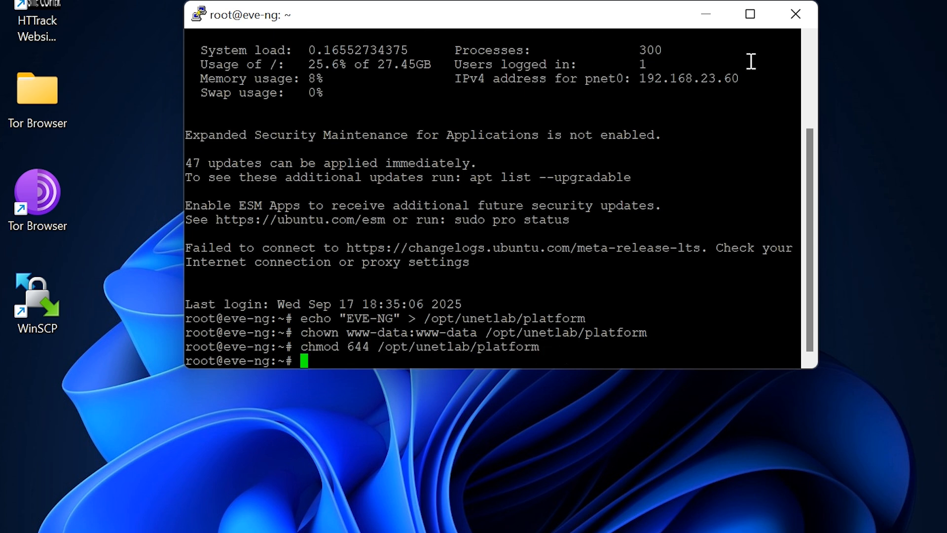
{"action": "left_click", "coordinate": [794, 13]}
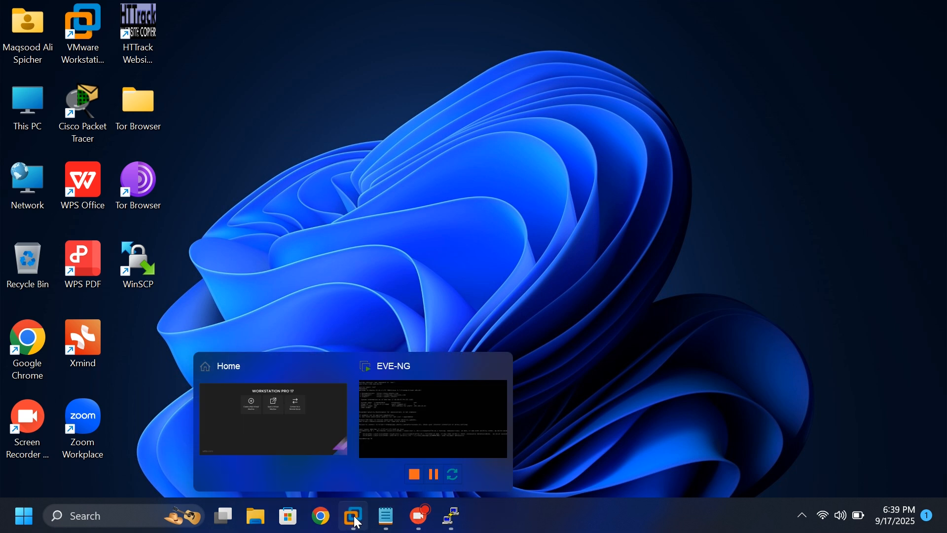
Restart the EVE-NG guest via VMware's Power menu and log back in as root
{"action": "left_click", "coordinate": [352, 515]}
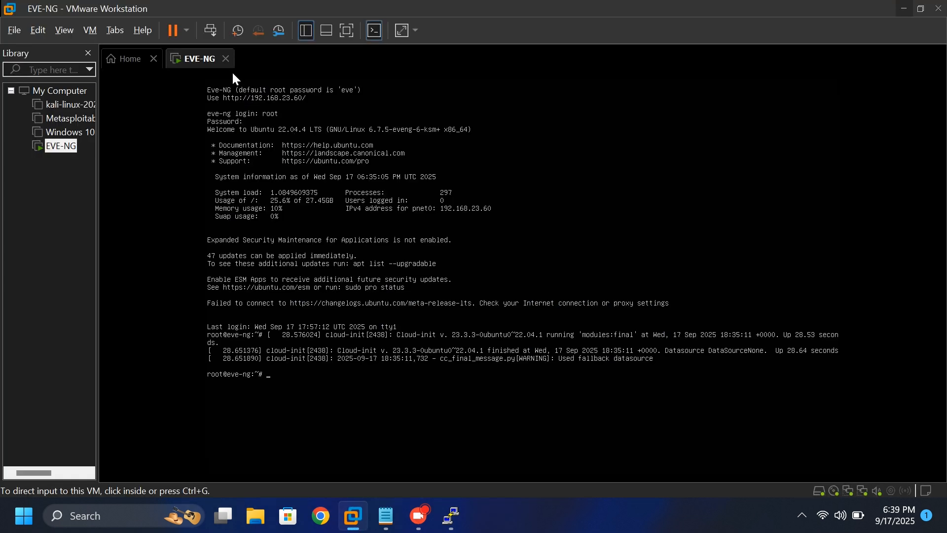
{"action": "left_click", "coordinate": [189, 30]}
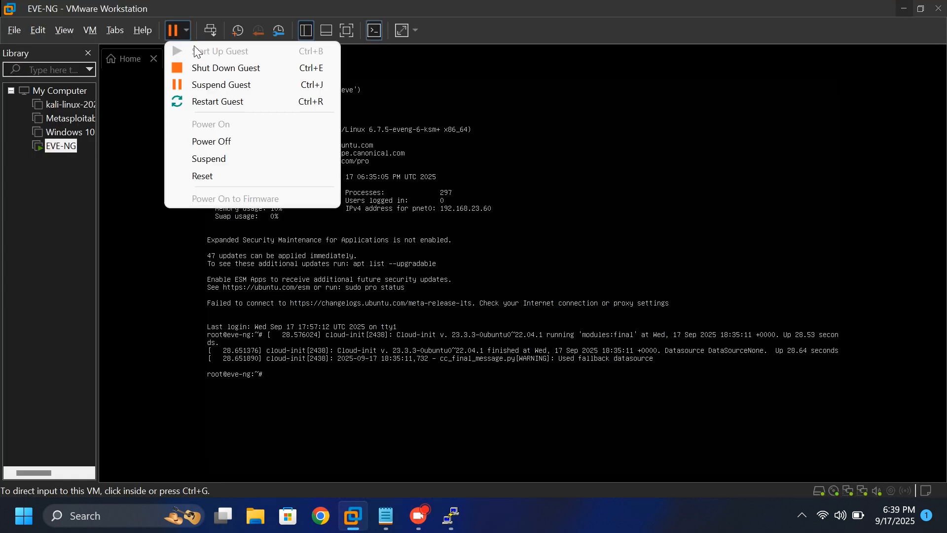
{"action": "left_click", "coordinate": [217, 102]}
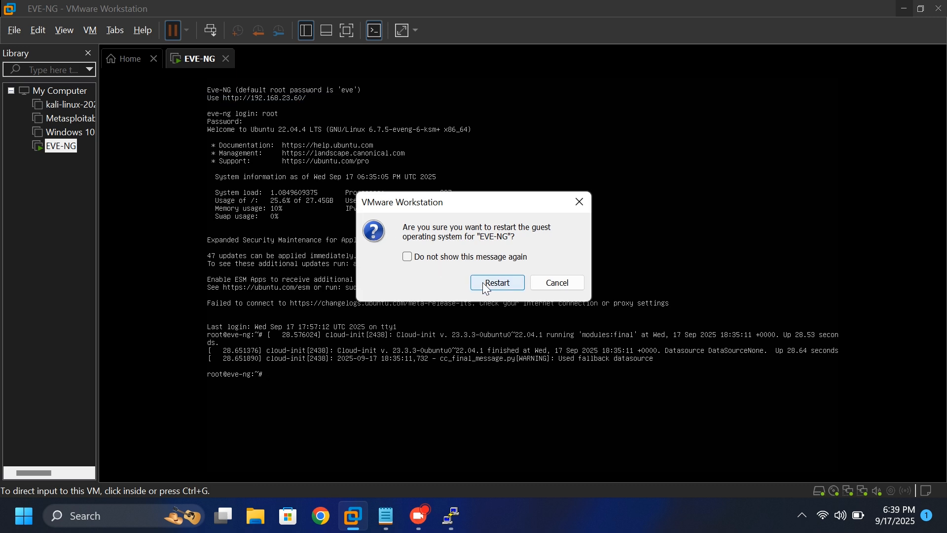
{"action": "left_click", "coordinate": [497, 282]}
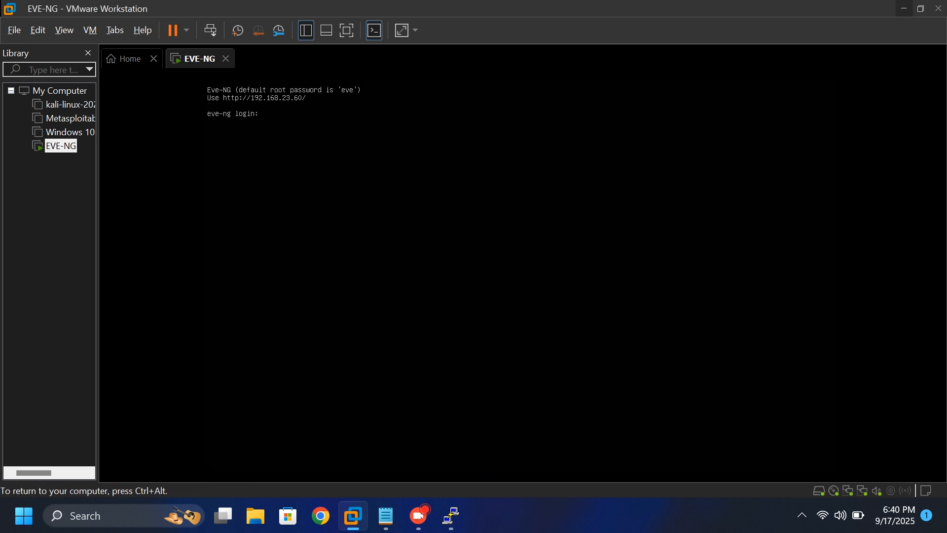
{"action": "type", "text": "root"}
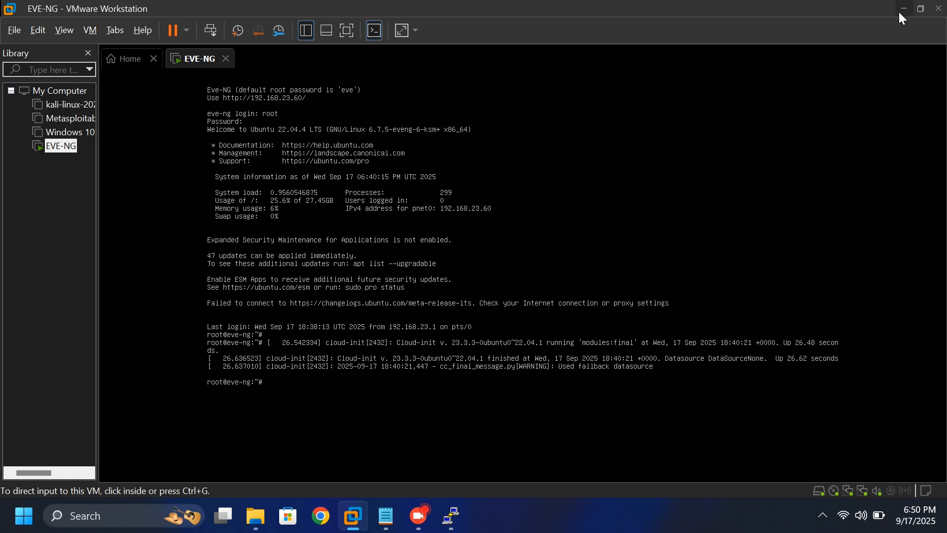
{"action": "left_click", "coordinate": [903, 7]}
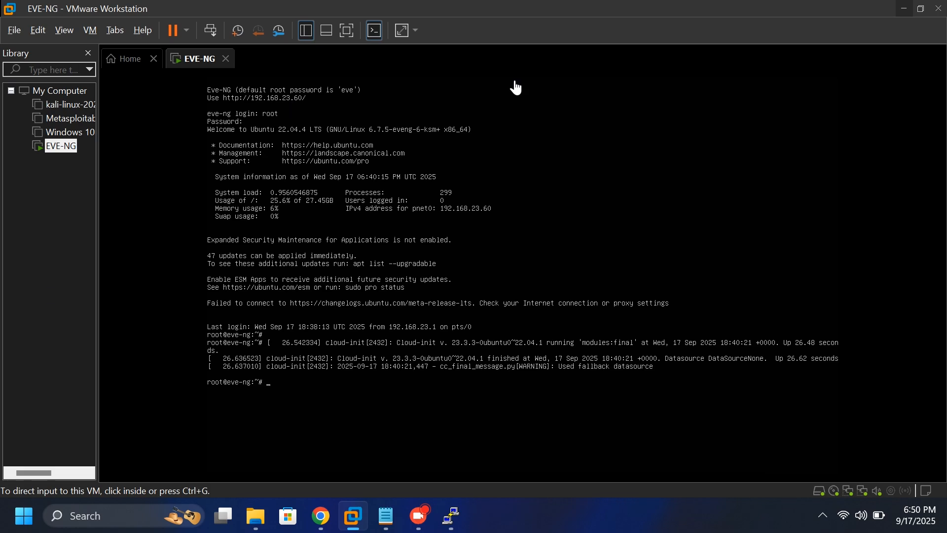
{"action": "left_click", "coordinate": [320, 516]}
{"action": "type", "text": "192"}
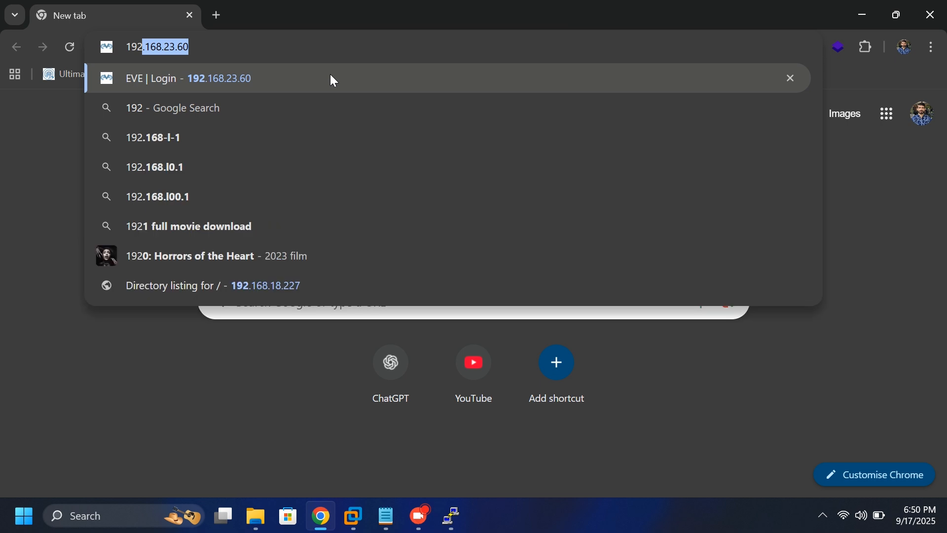
Open the EVE login page at 192.168.23.60 and sign in with the saved admin credentials
{"action": "left_click", "coordinate": [207, 78]}
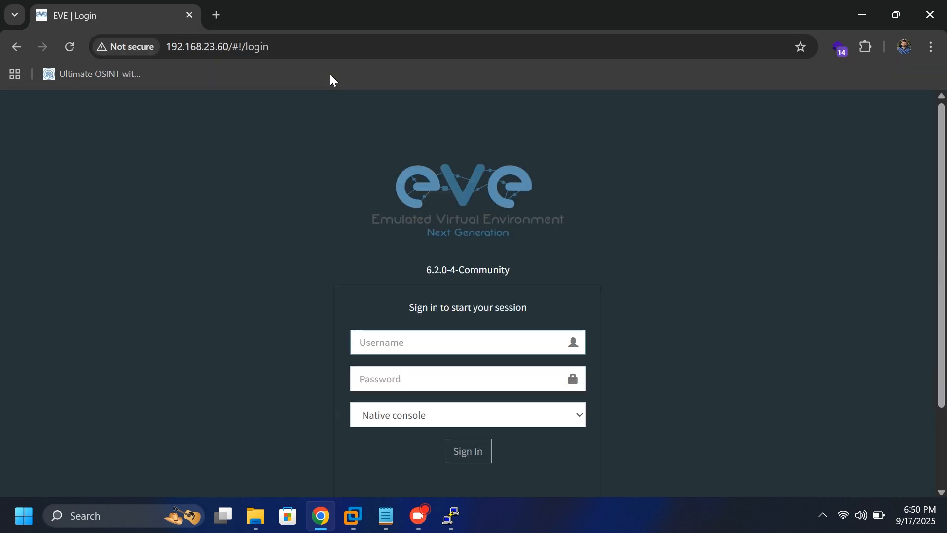
{"action": "left_click", "coordinate": [458, 342]}
{"action": "type", "text": "Admin"}
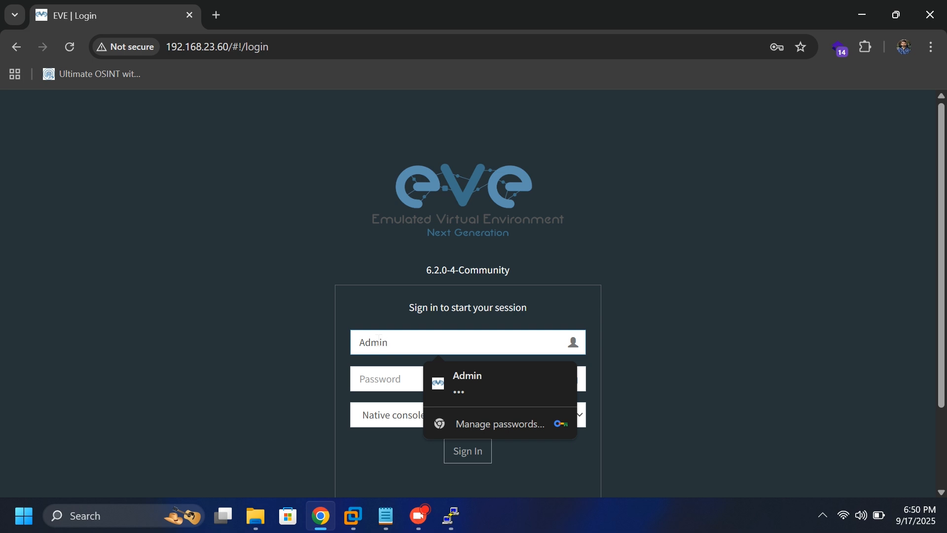
{"action": "left_click", "coordinate": [467, 383]}
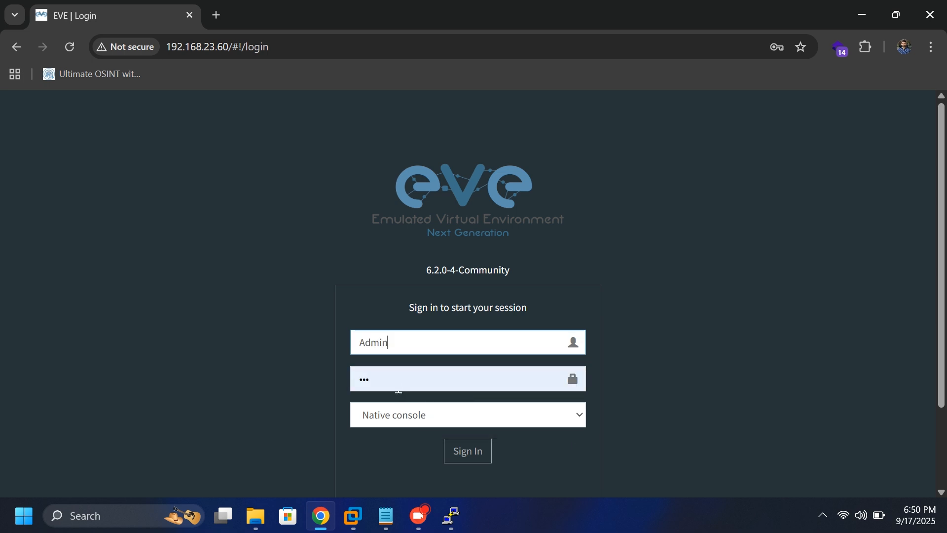
{"action": "left_click", "coordinate": [467, 451]}
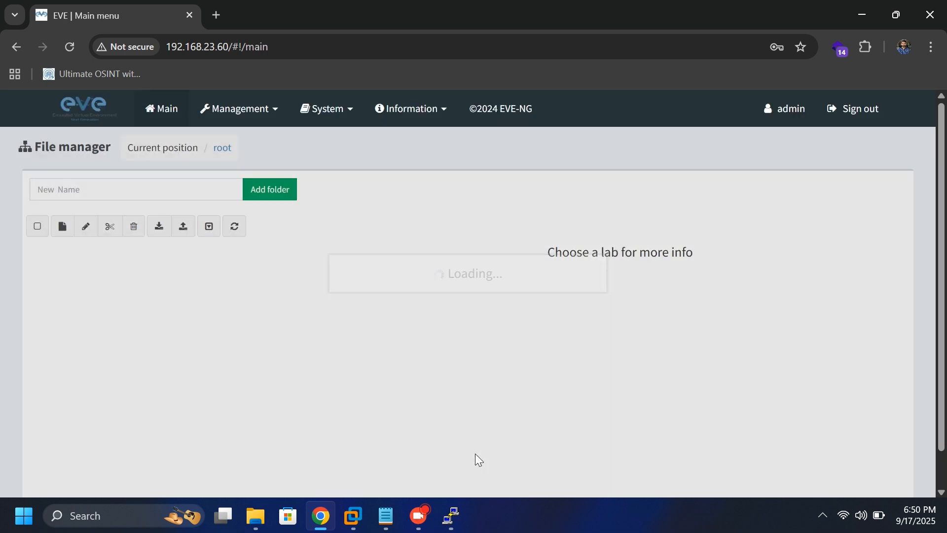